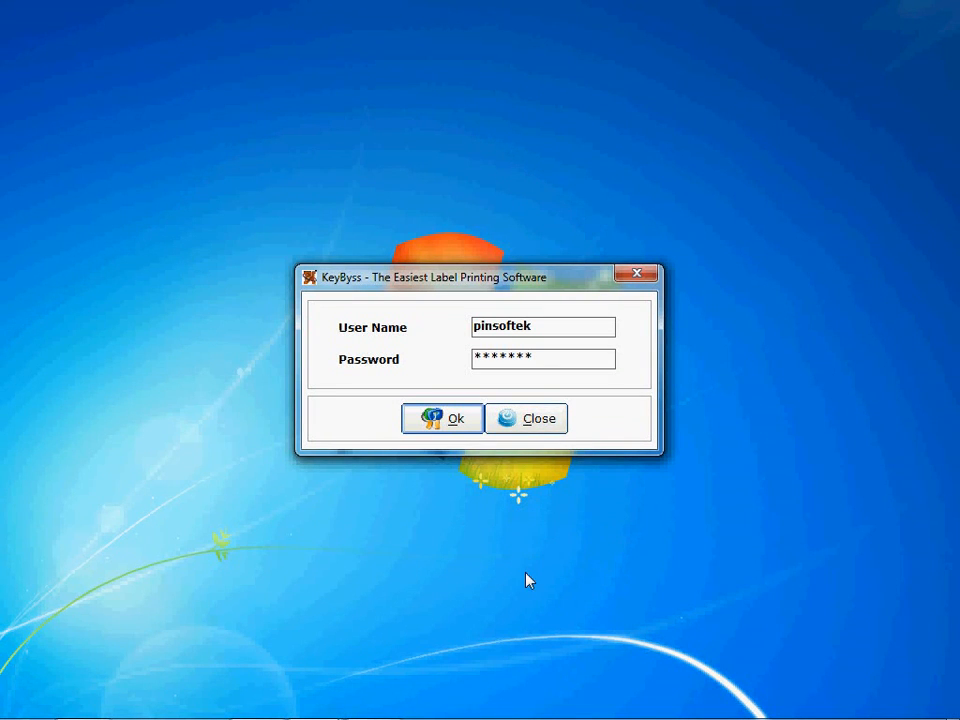
Log in to KeyByss, reaching the main window with member list and group tree
left_click(440, 418)
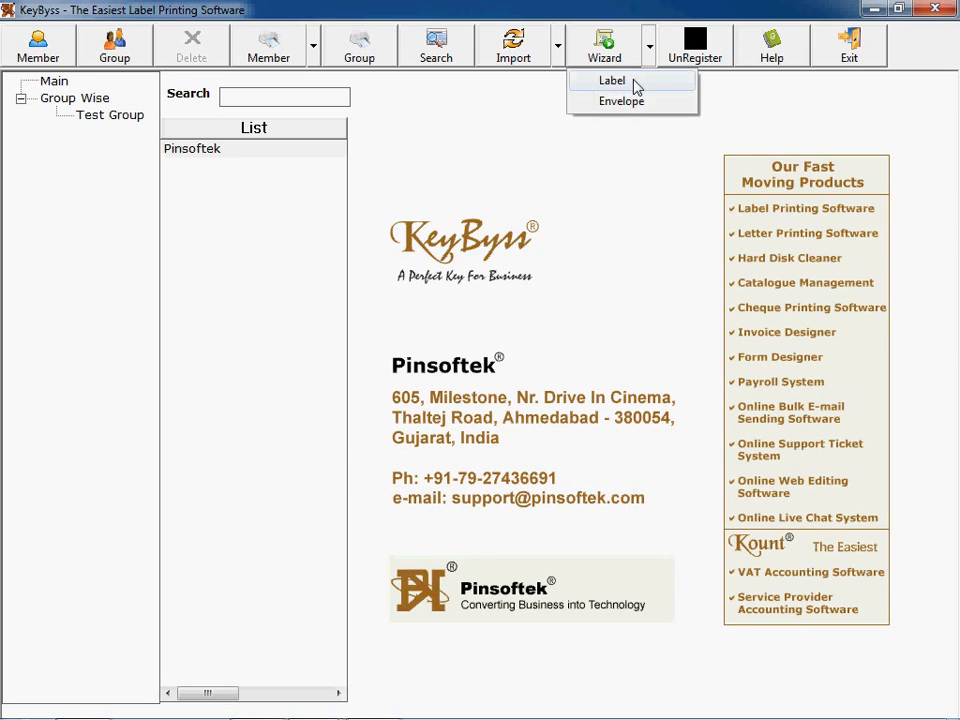
Edit the Trhee Lbl label wizard, renaming its Country field to Mobile No
left_click(612, 80)
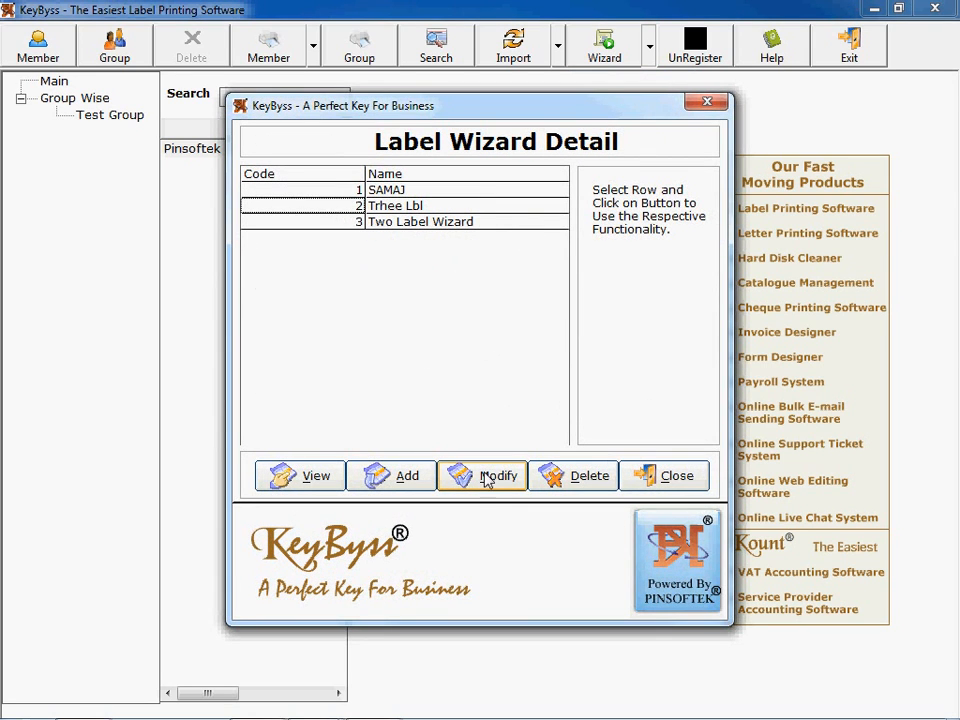
left_click(484, 476)
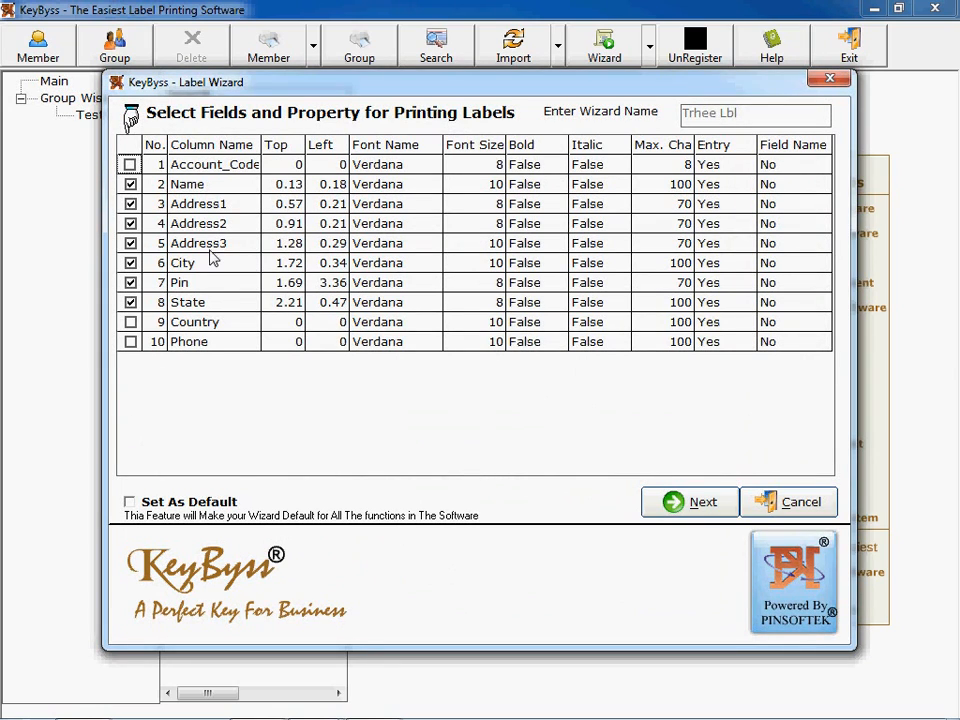
mouse_move(218, 292)
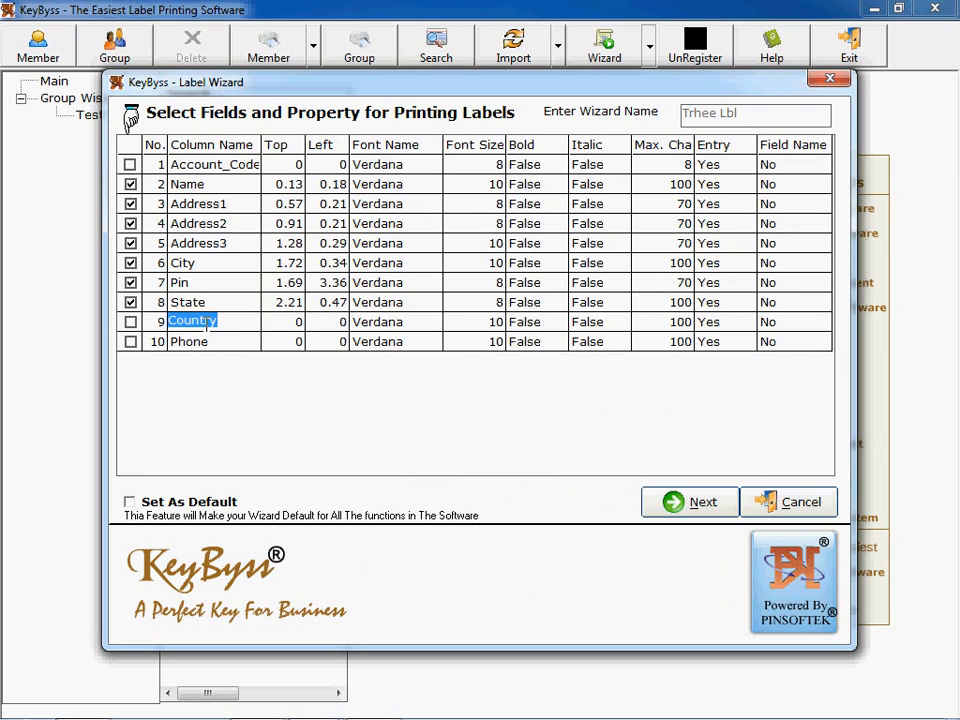
type("Mob")
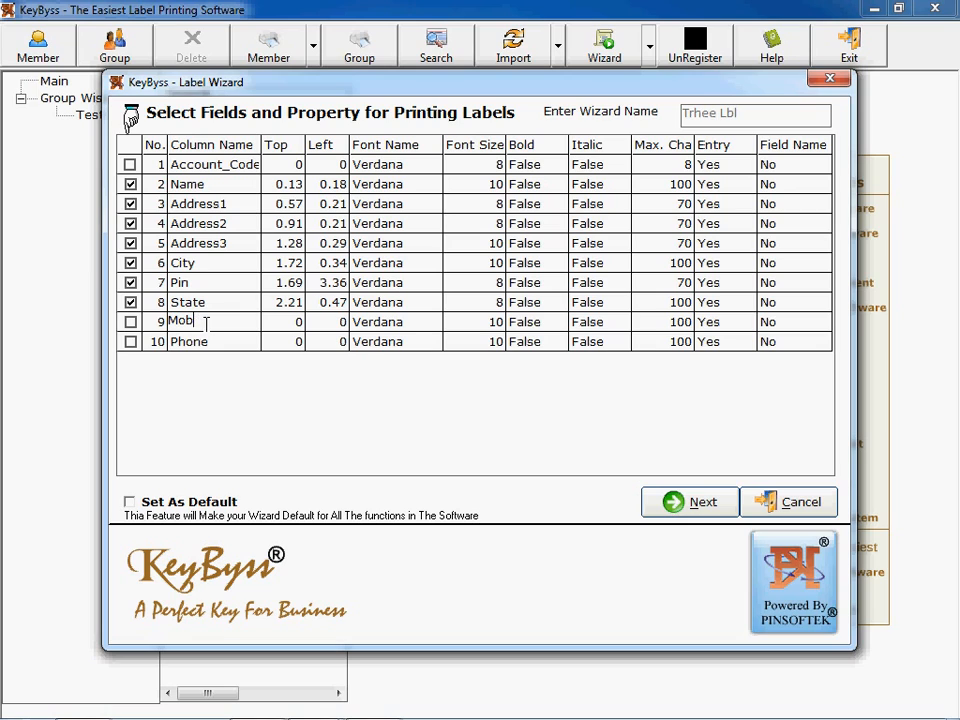
type("ile No")
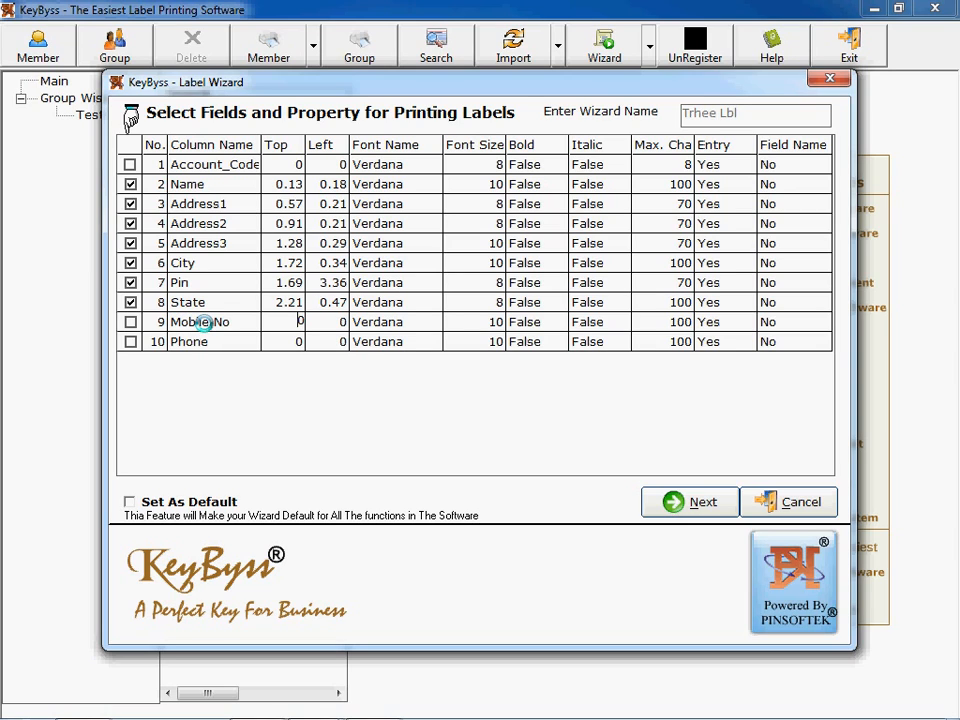
left_click(132, 320)
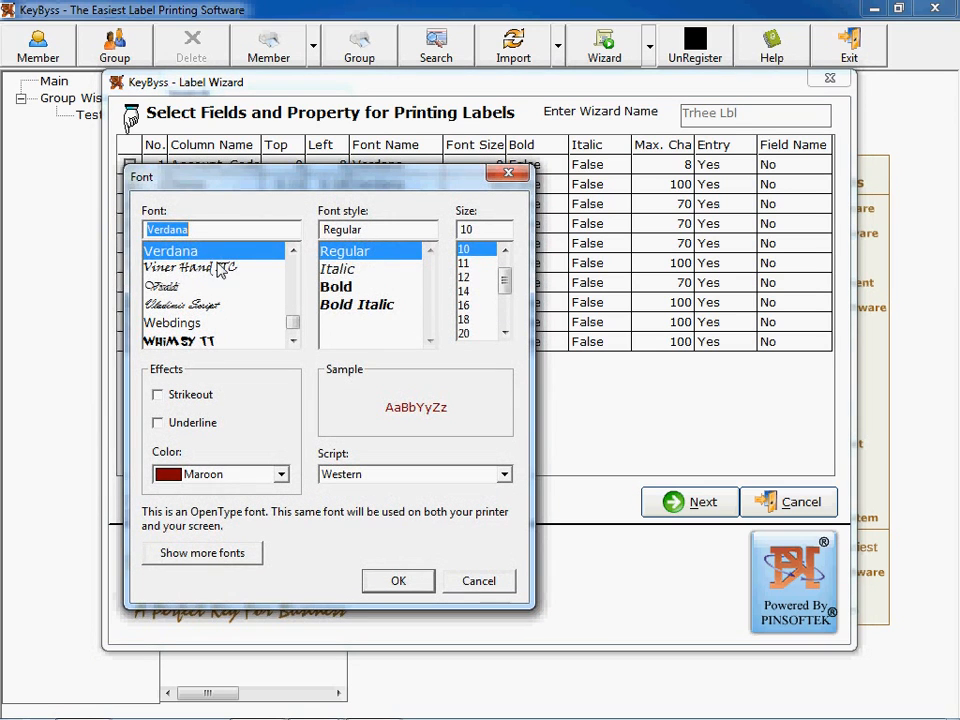
Give the Name field bold Viner Hand ITC and advance to the second page of fields
left_click(188, 268)
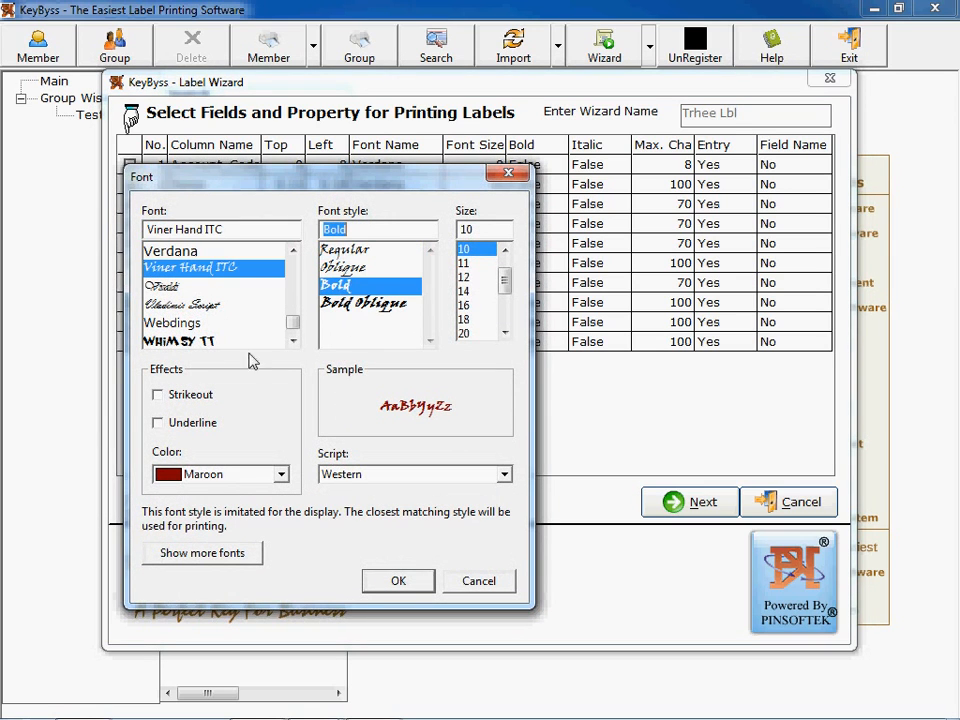
left_click(398, 580)
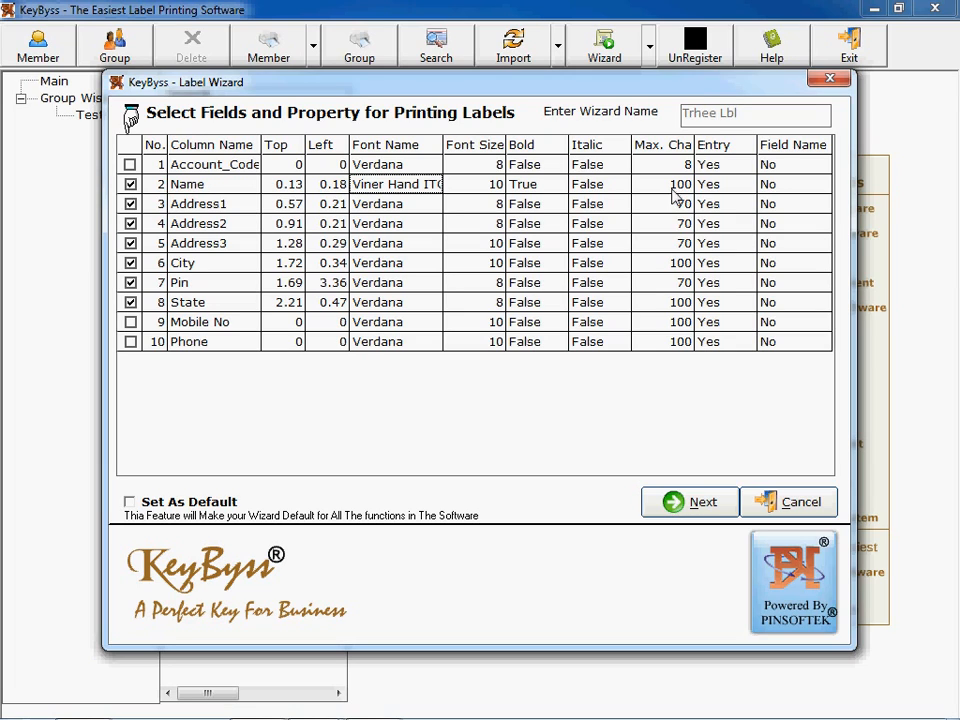
left_click(680, 184)
type("90")
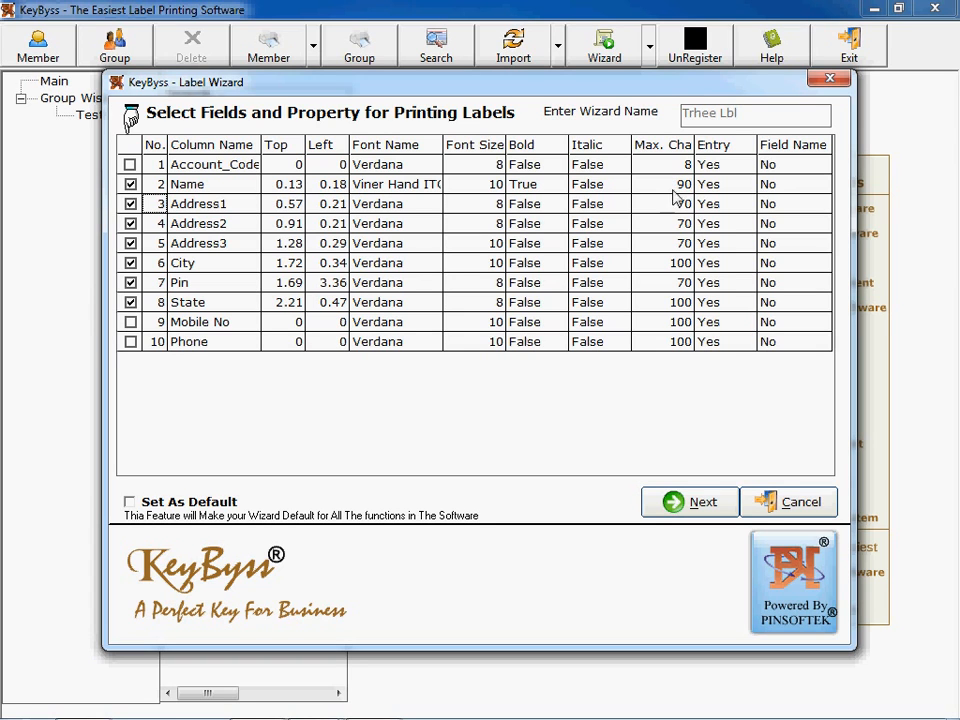
left_click(688, 500)
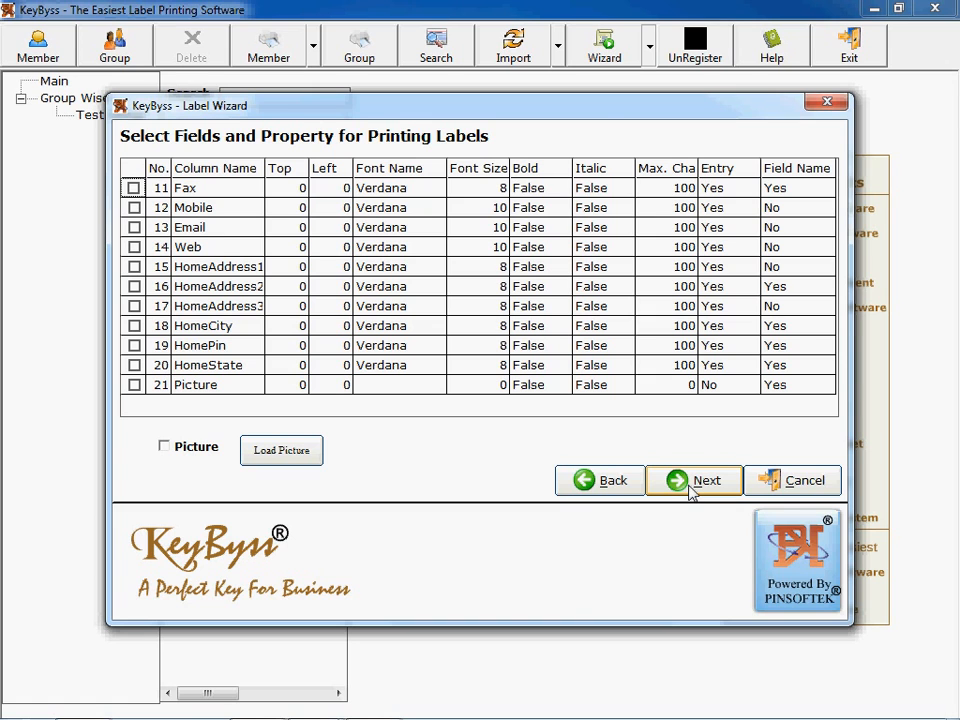
Keep three columns of 3.37 by 6.4 cm labels and advance to the label preview
left_click(708, 480)
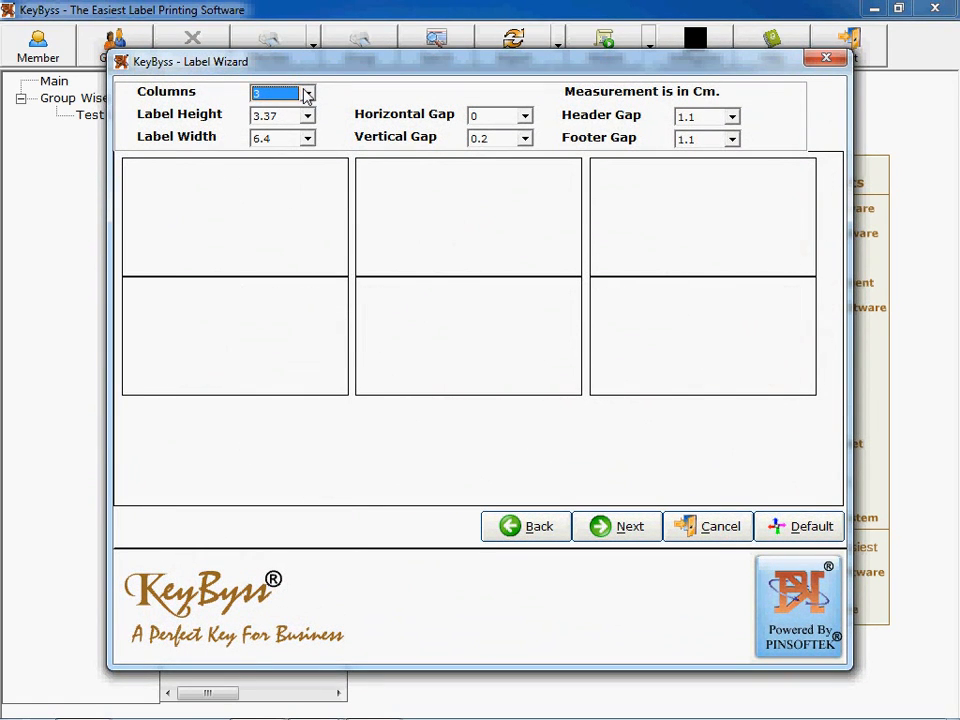
left_click(308, 94)
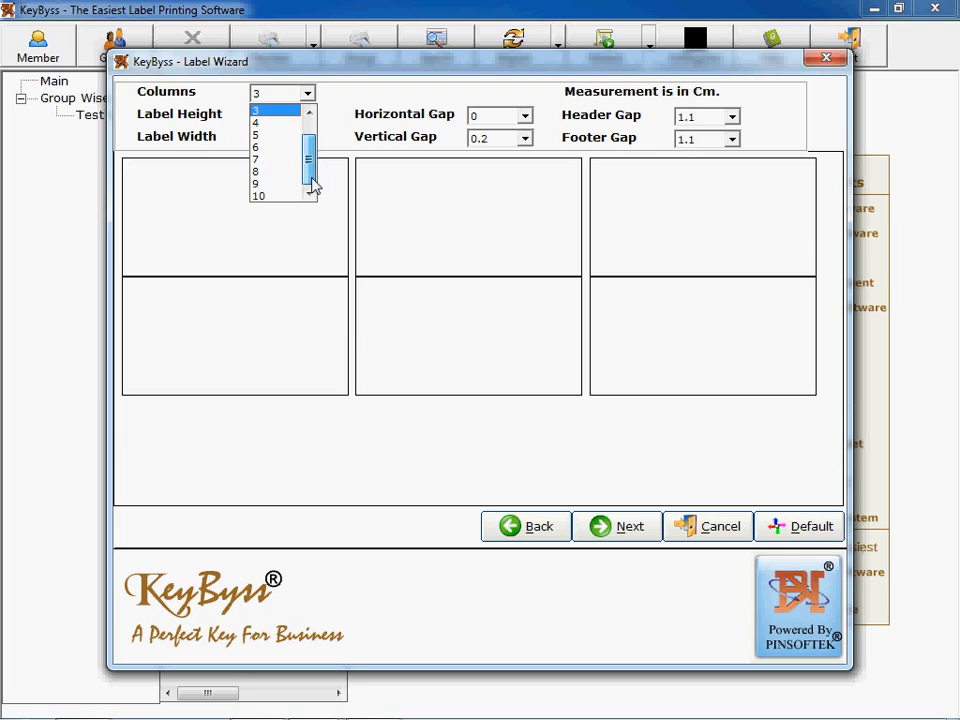
left_click(280, 92)
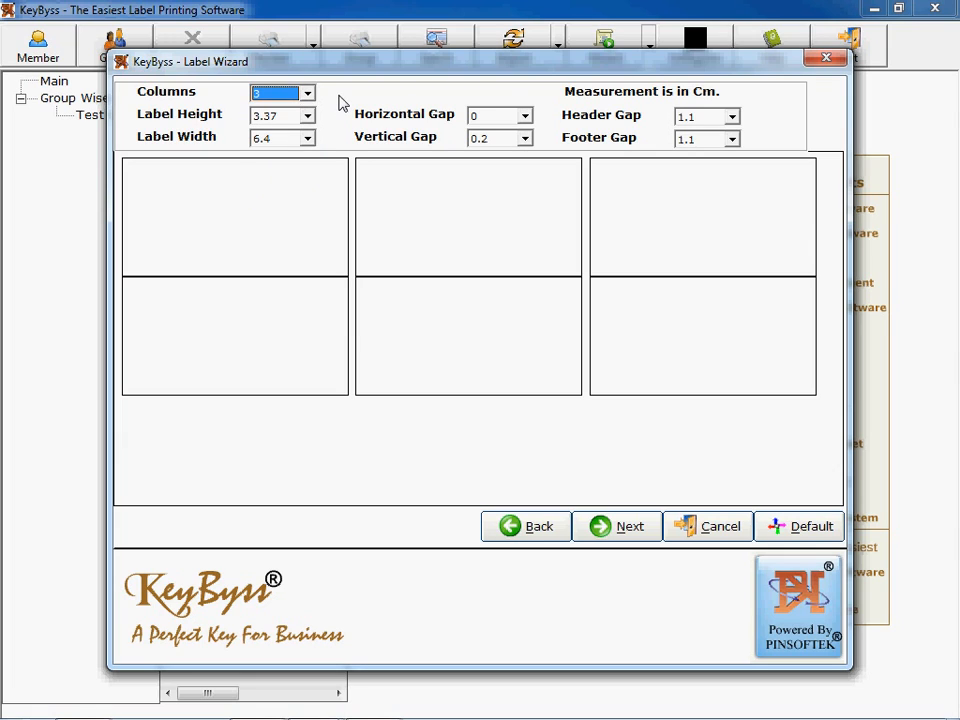
left_click(308, 114)
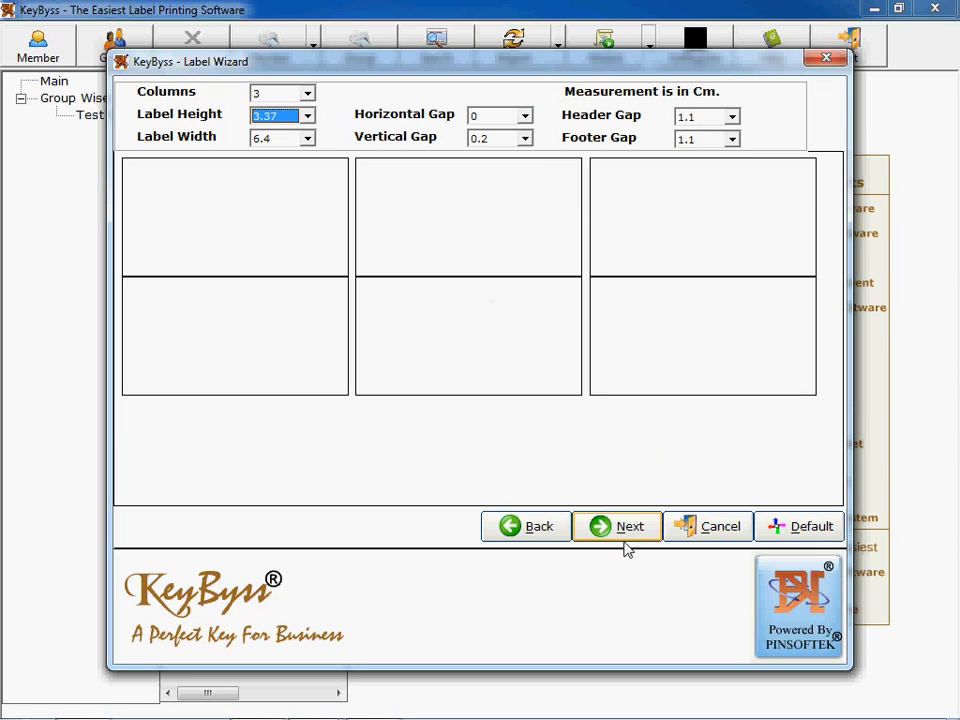
left_click(628, 526)
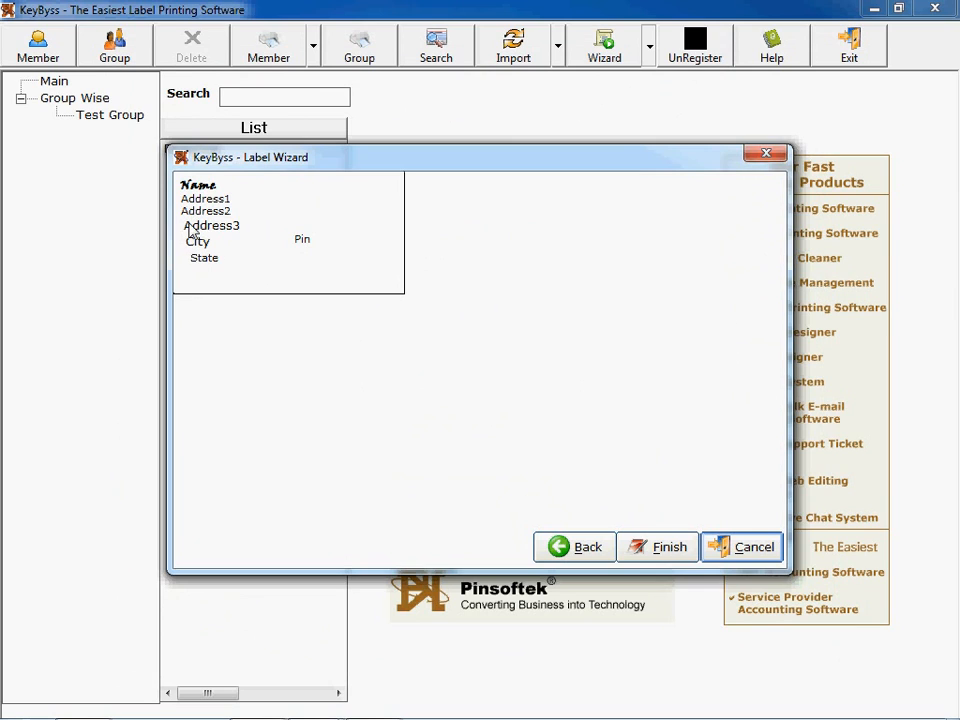
Select the Address3 and State fields on the label preview before finishing the wizard
left_click(220, 224)
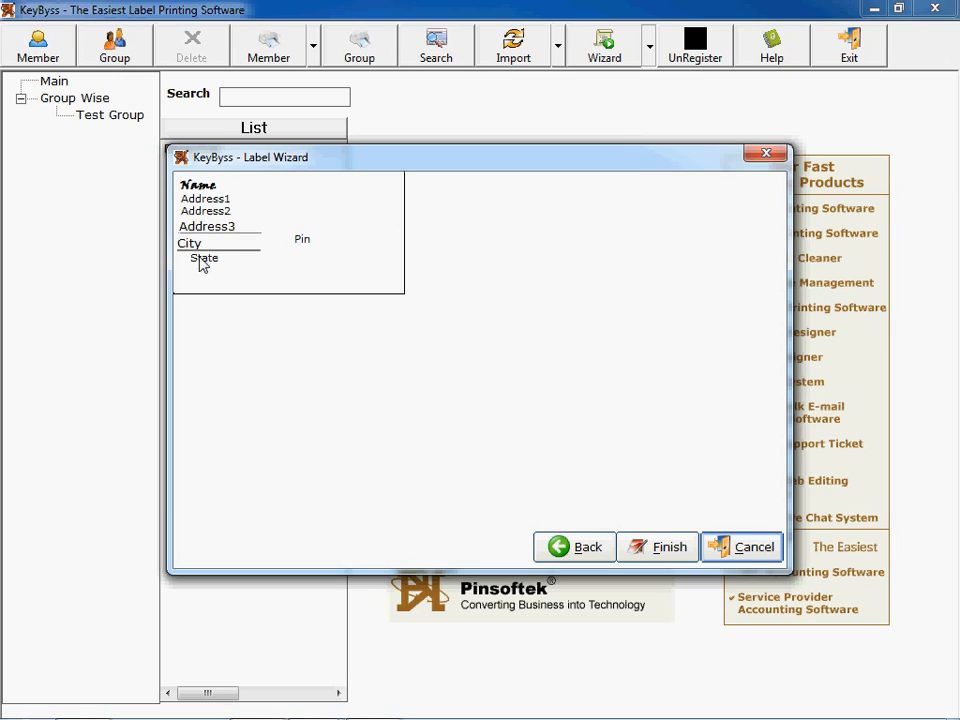
left_click(204, 258)
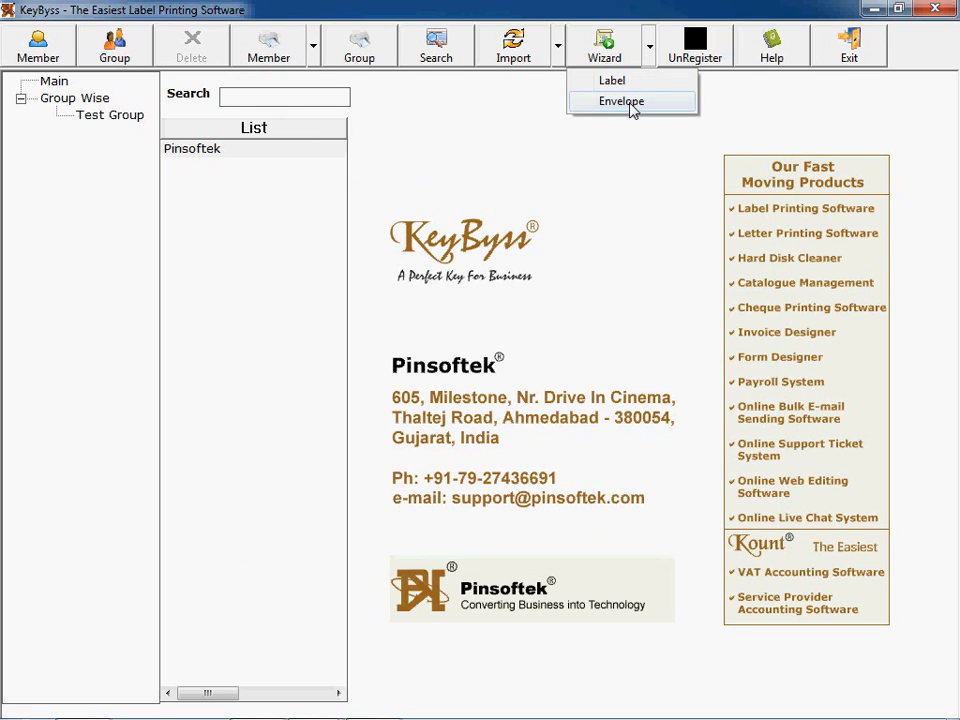
left_click(622, 100)
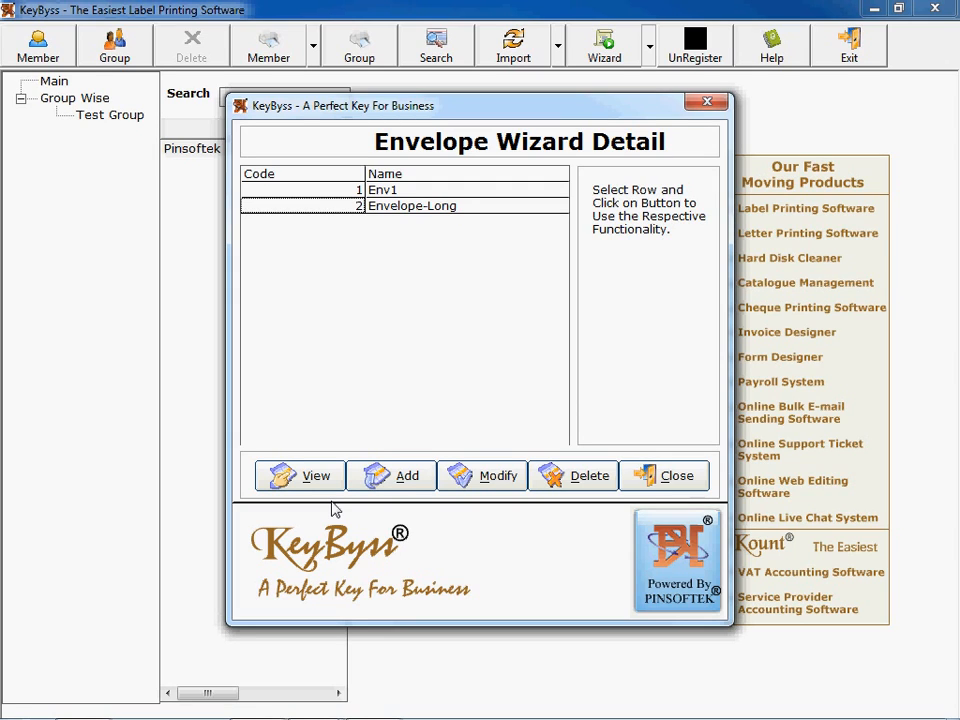
mouse_move(570, 460)
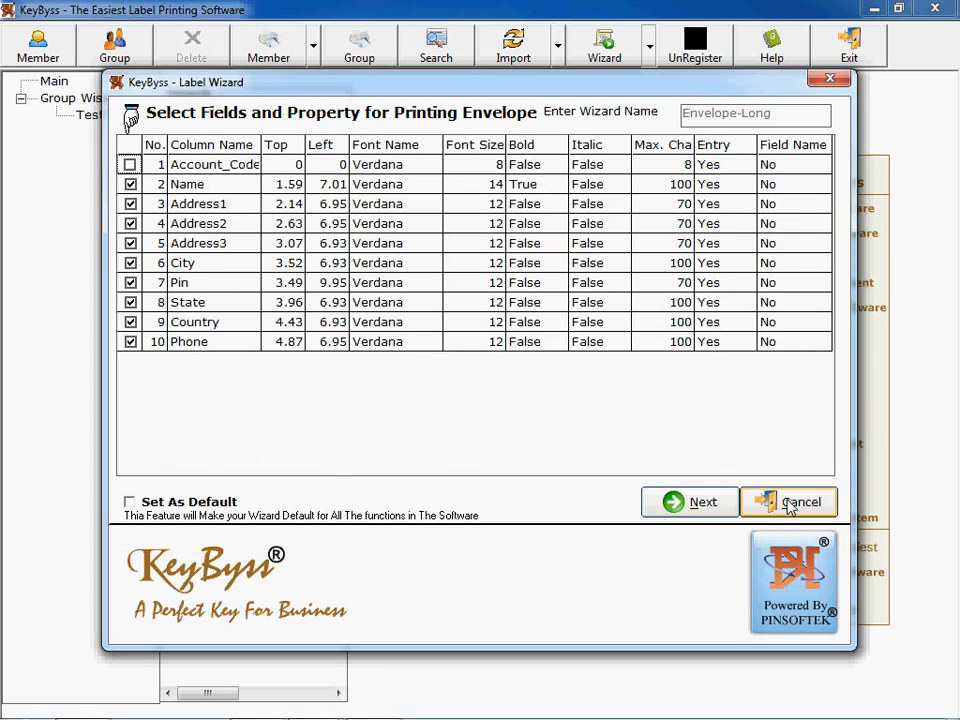
left_click(788, 500)
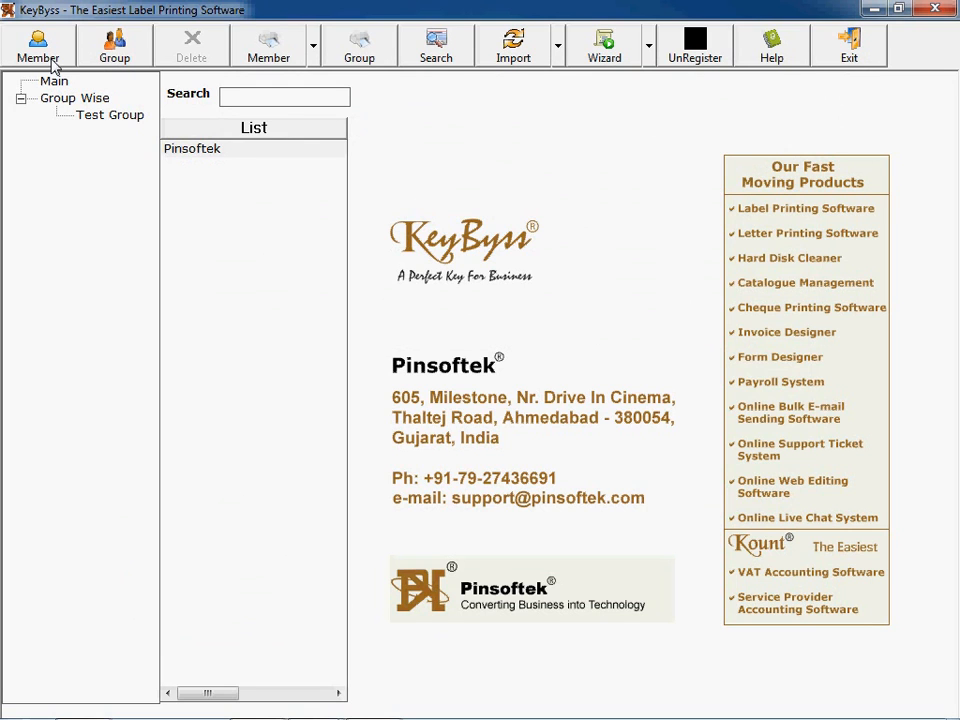
Start a new member named Universal Chemicals assigned to Test Group
left_click(38, 44)
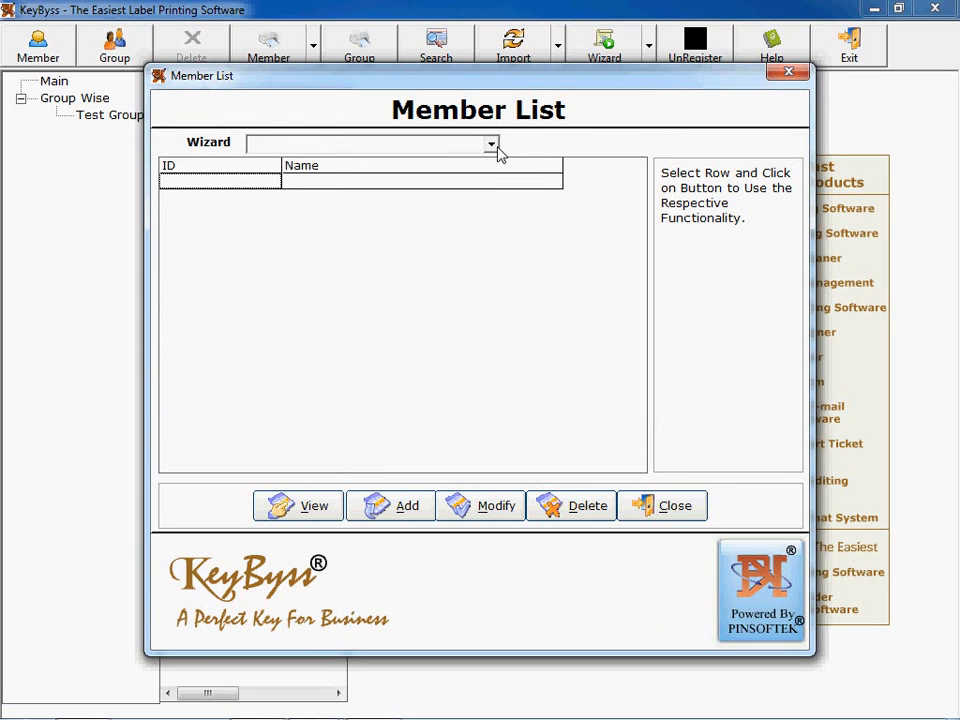
left_click(490, 144)
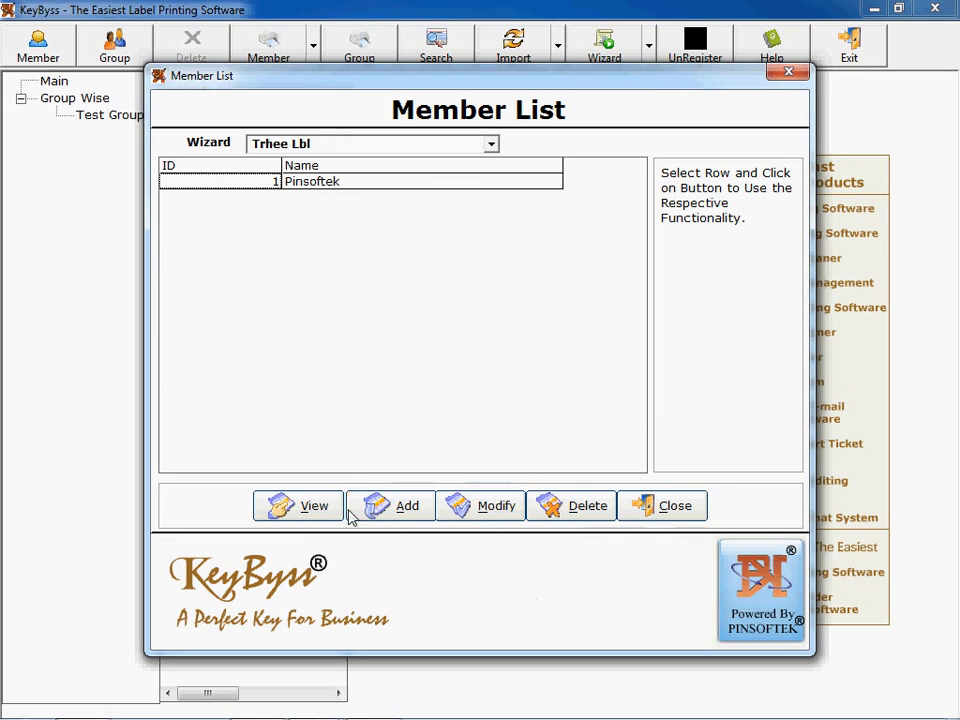
left_click(406, 504)
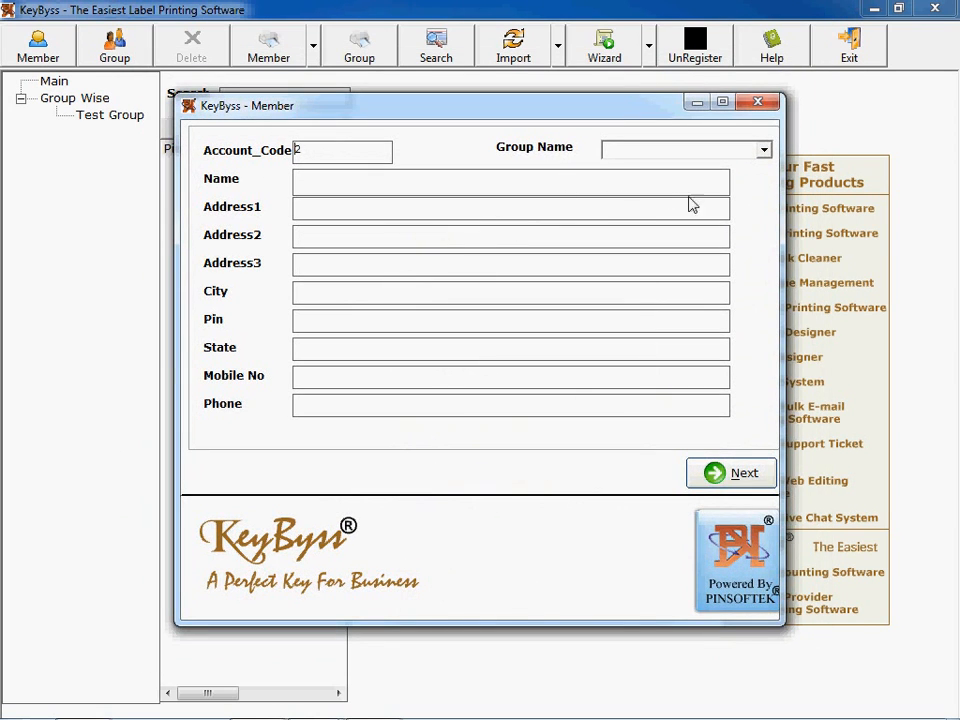
left_click(684, 148)
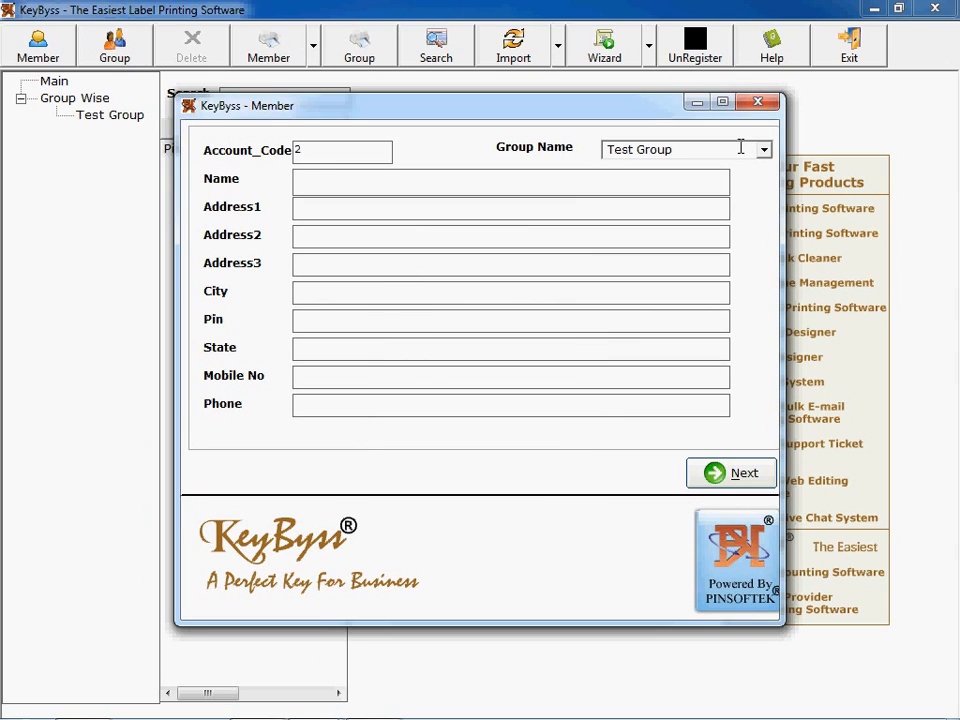
type("Universal Chem")
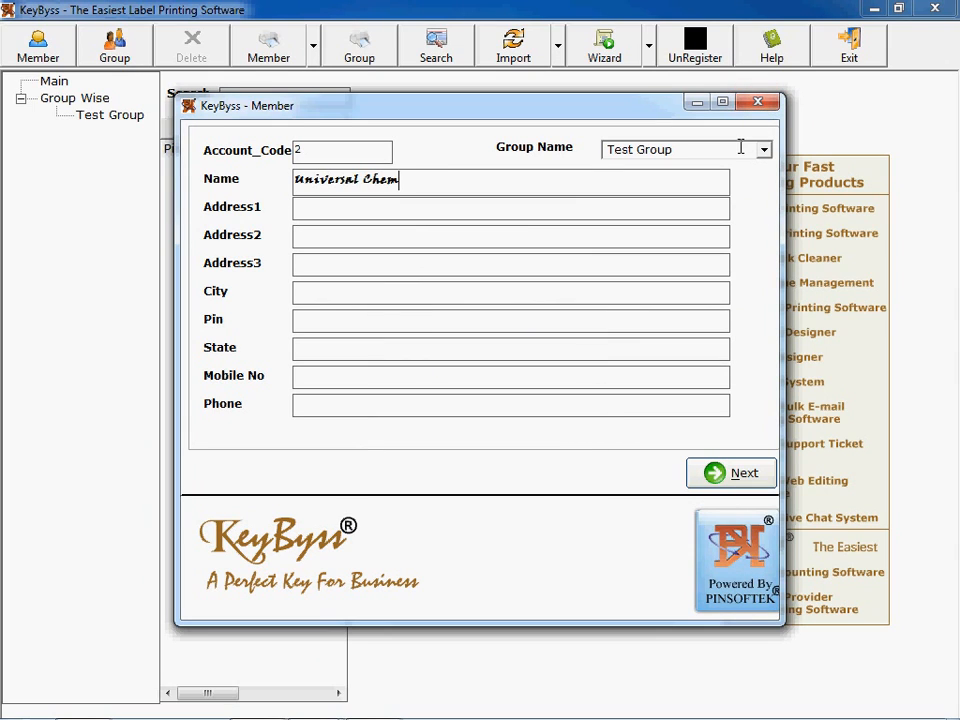
type("icals")
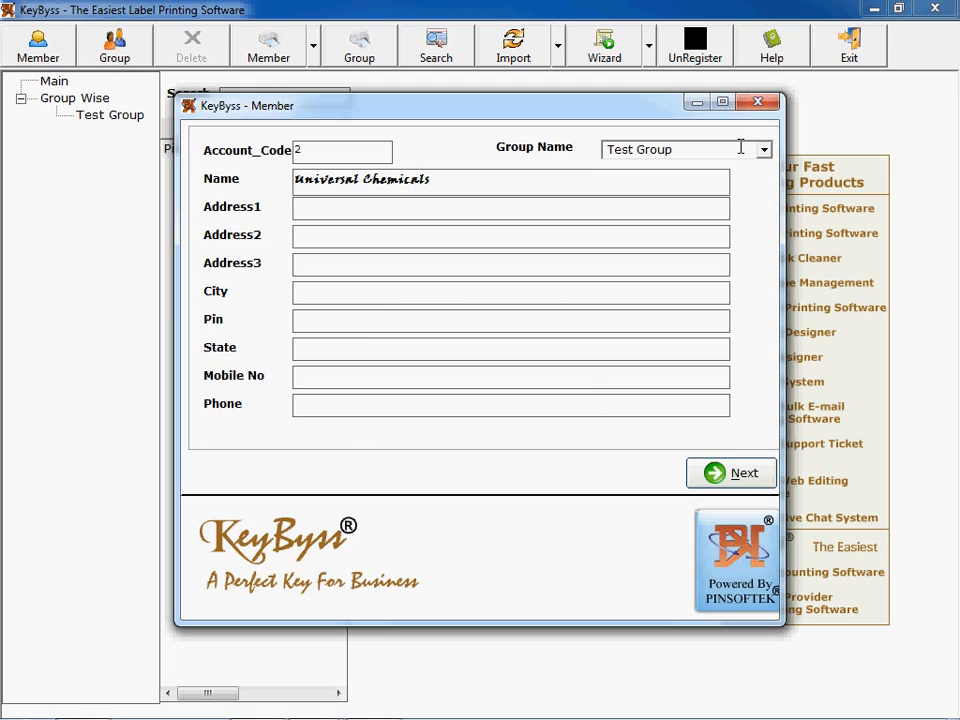
mouse_move(744, 396)
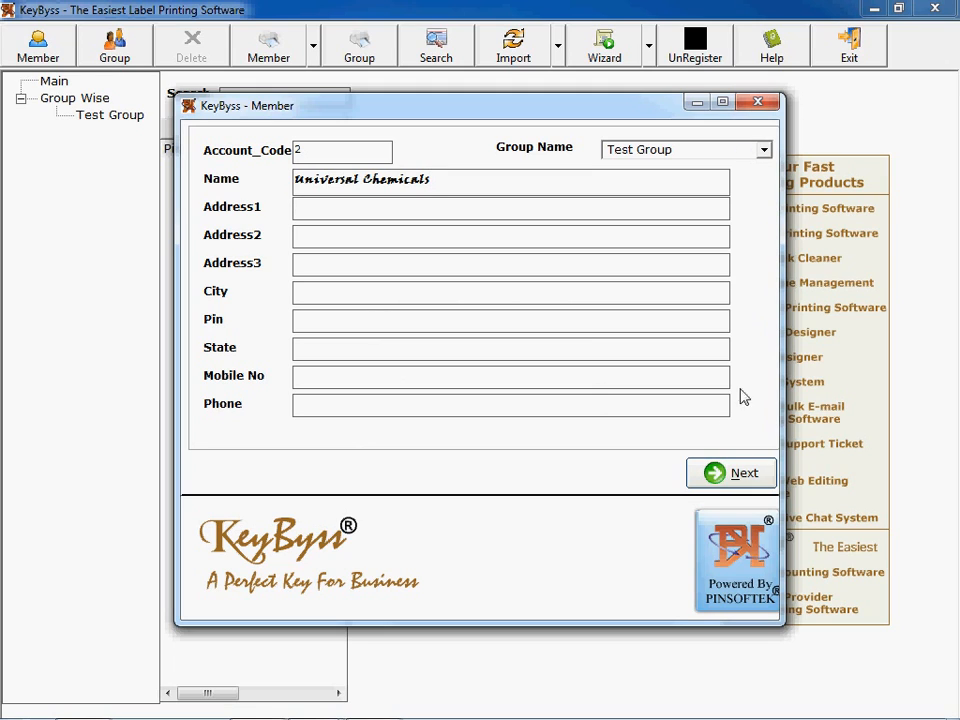
Discard the member form, then reopen and cancel a blank member entry
left_click(744, 472)
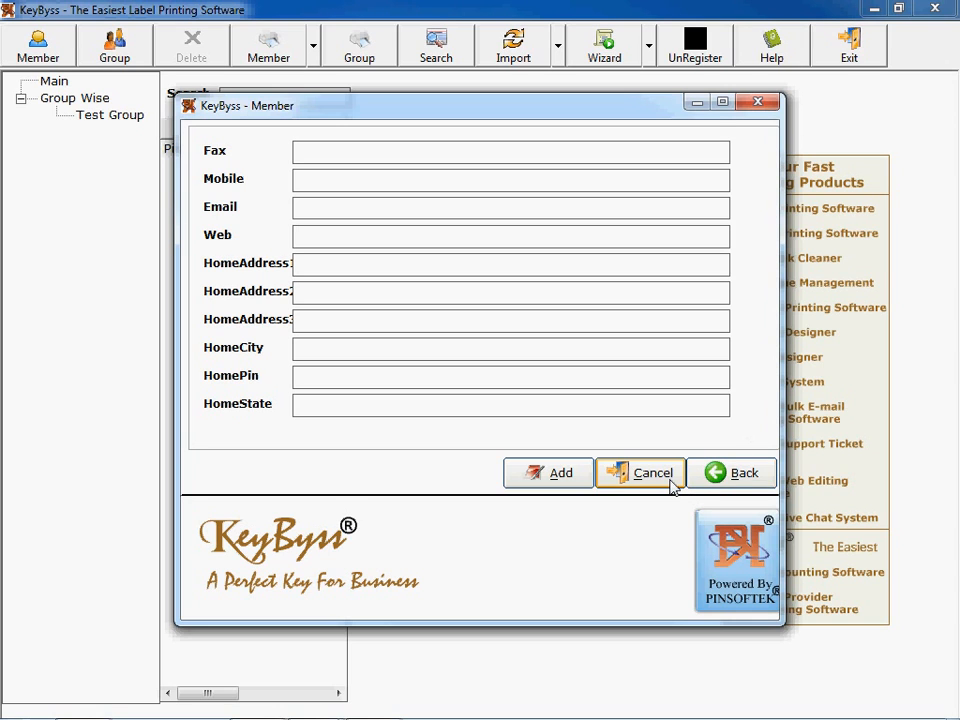
left_click(652, 472)
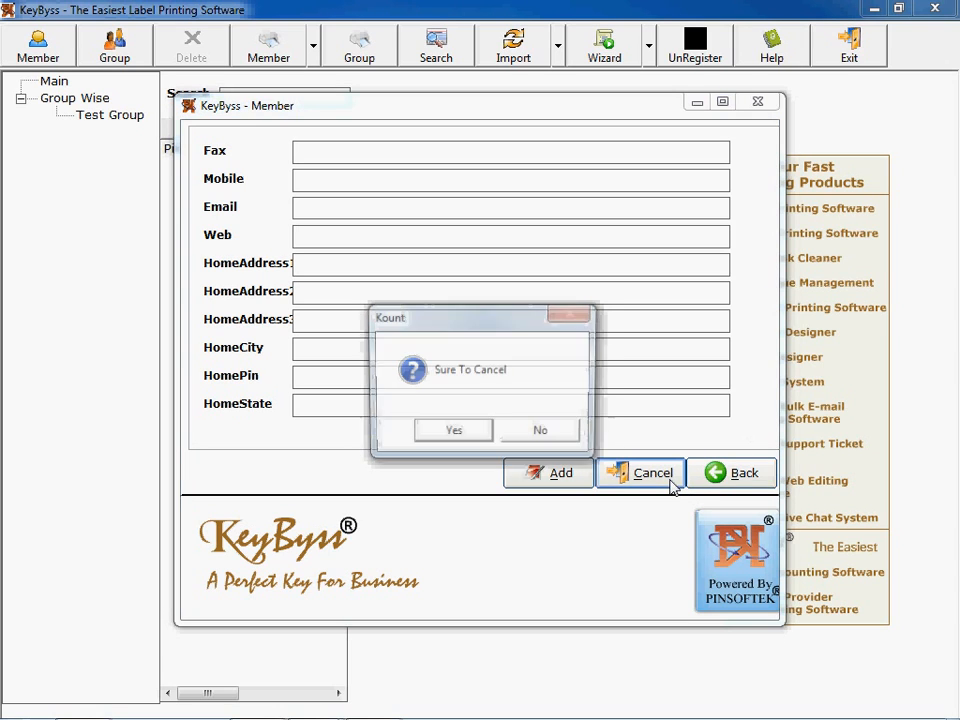
left_click(452, 430)
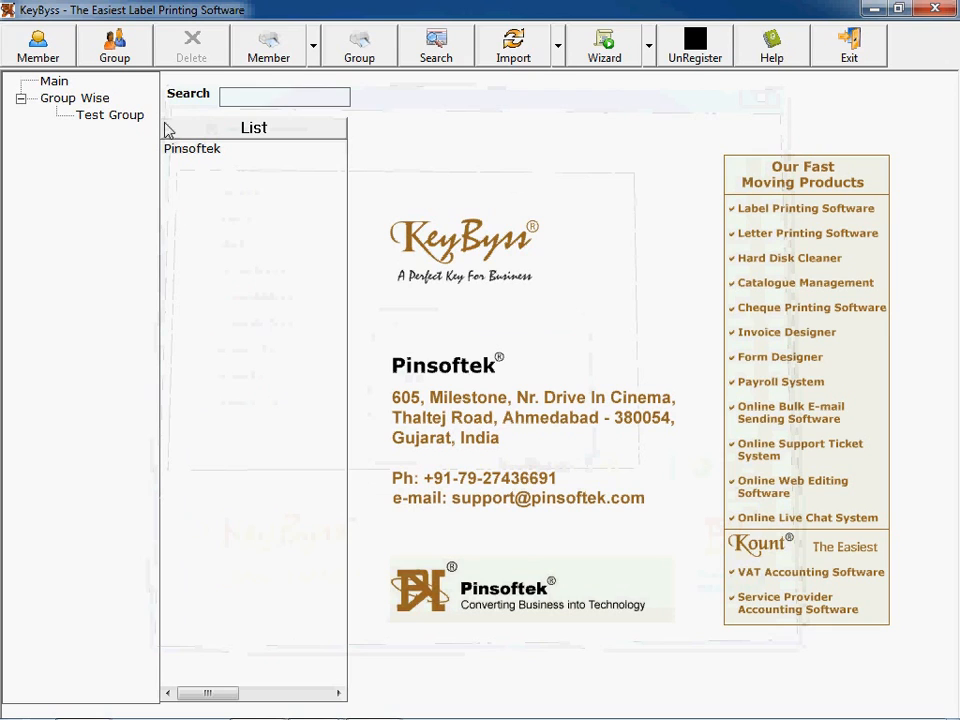
left_click(38, 44)
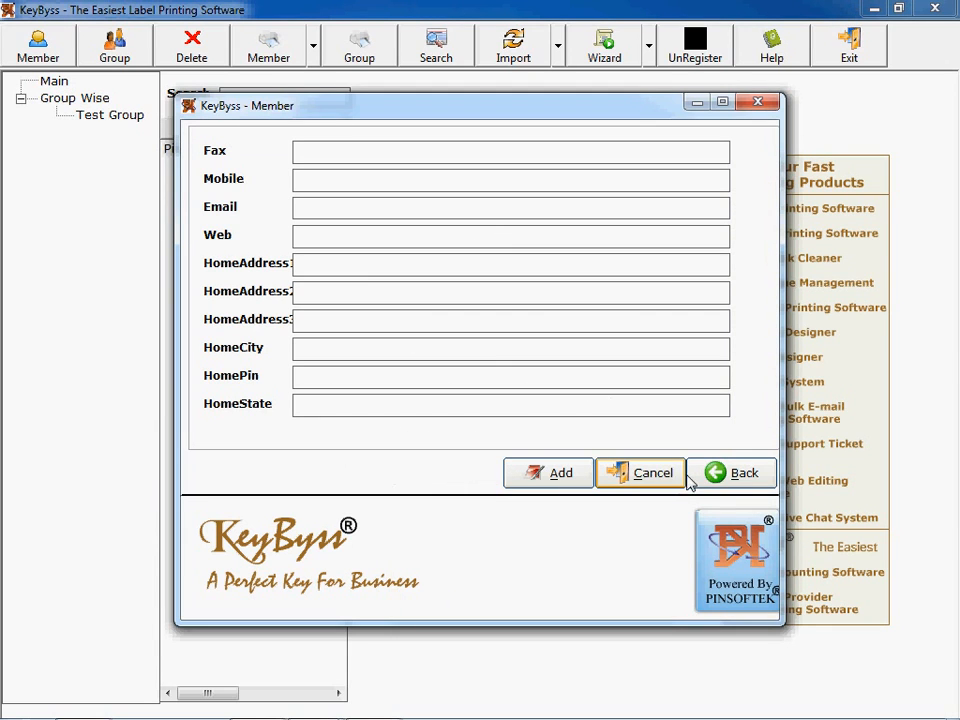
left_click(652, 472)
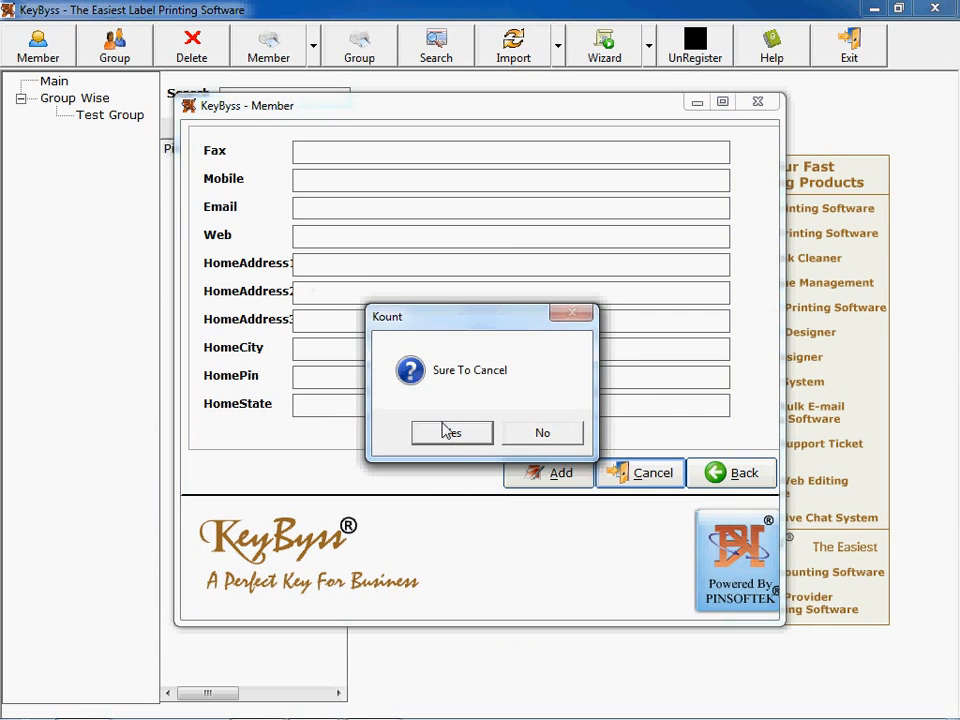
View Test Group's member selection listing Pinsoftek and close it without changes
left_click(452, 432)
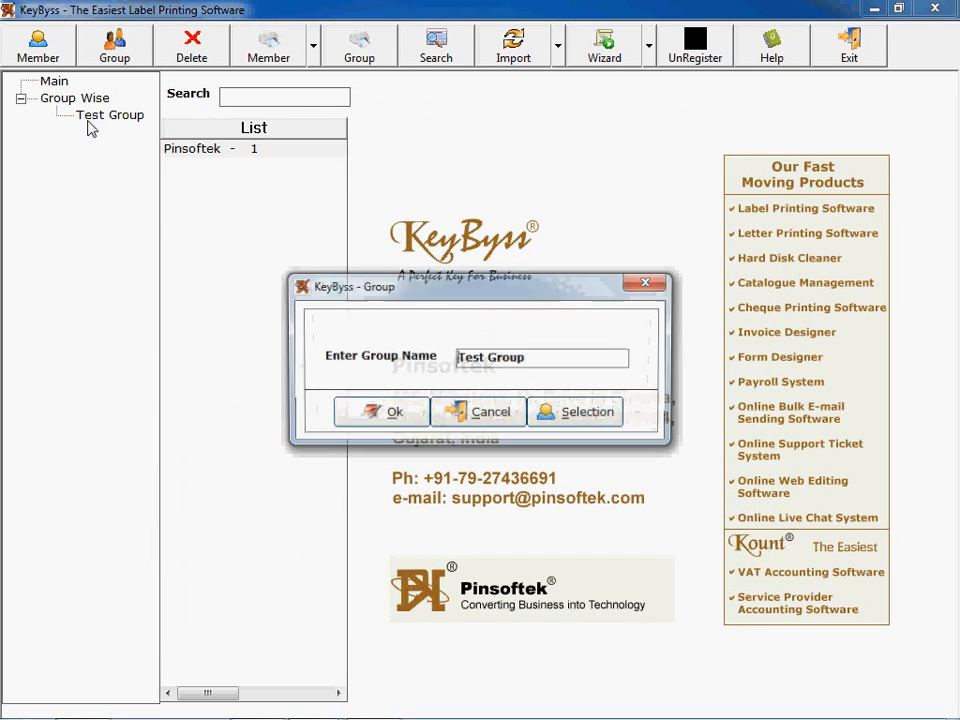
left_click(588, 412)
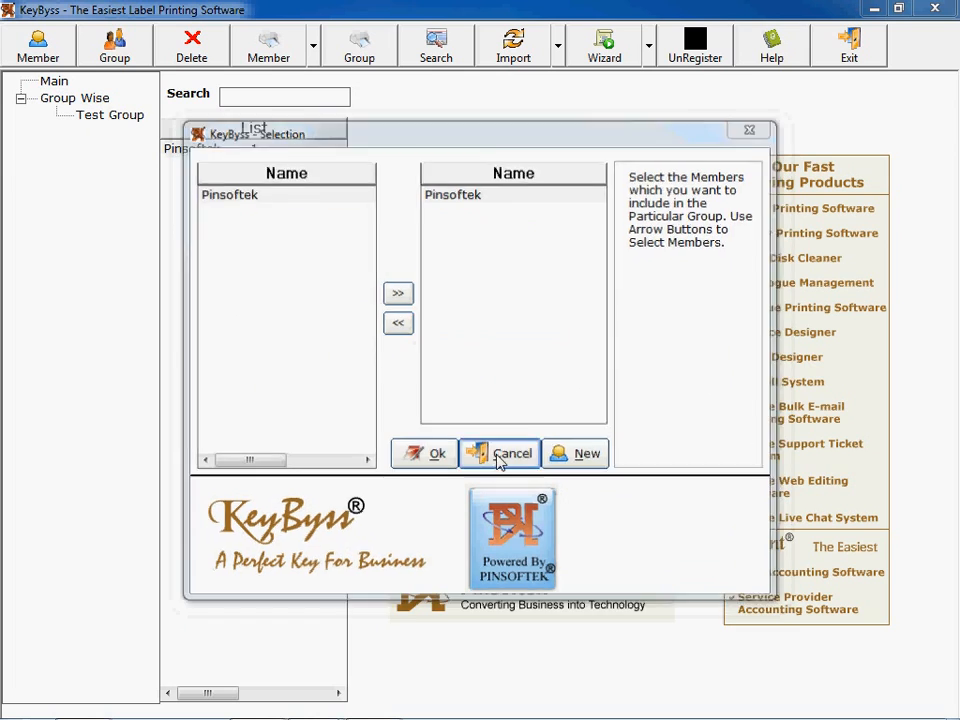
left_click(512, 452)
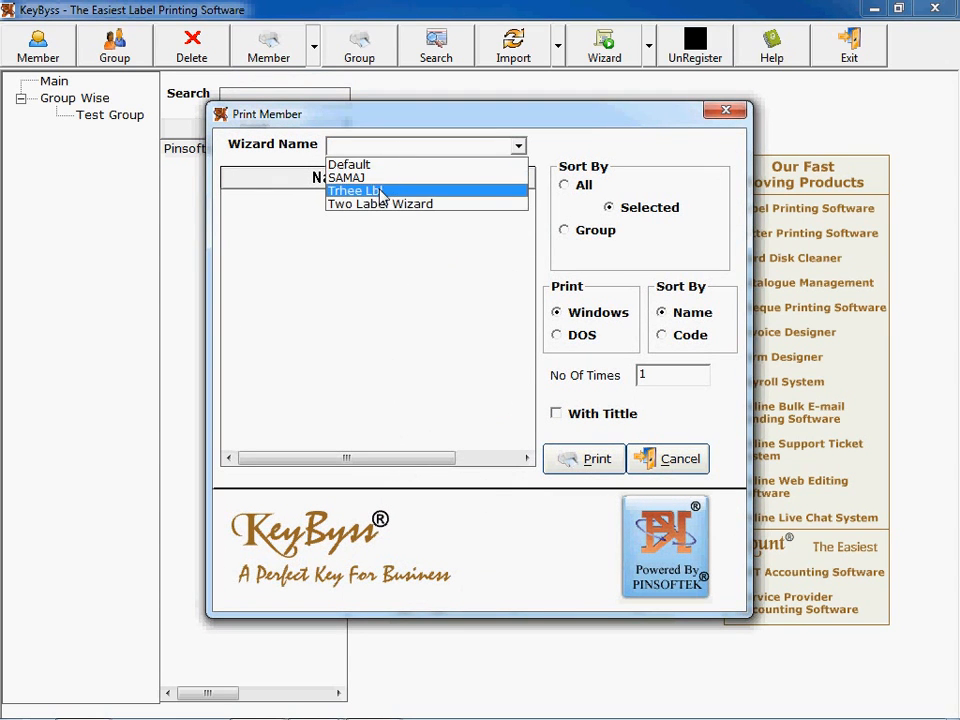
Preview Pinsoftek's labels in the Trhee Lbl layout with 24 copies
left_click(356, 190)
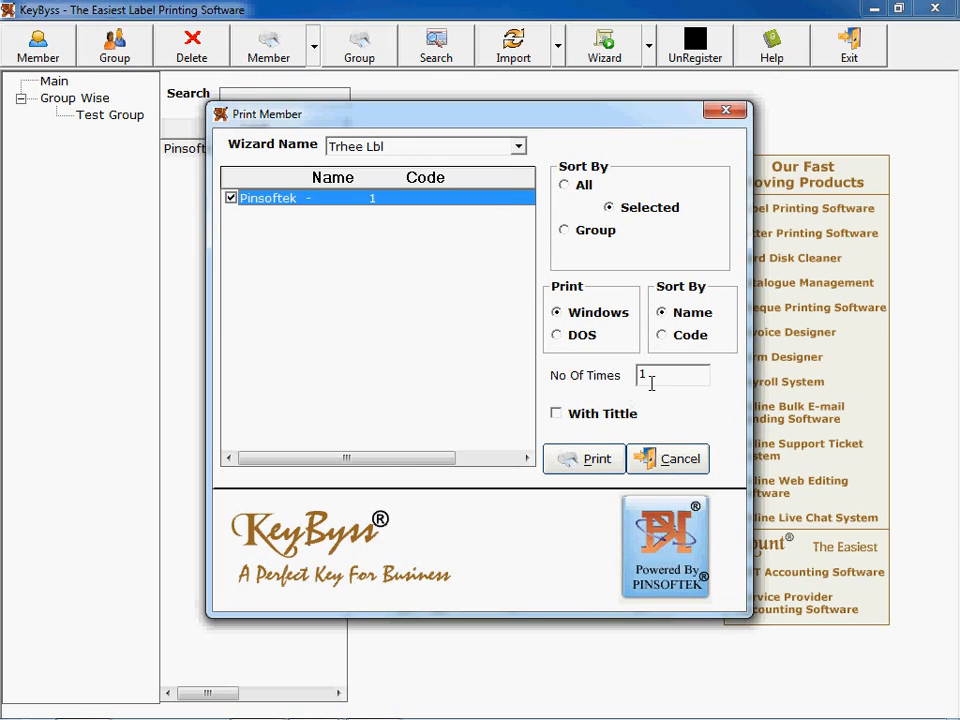
type("24")
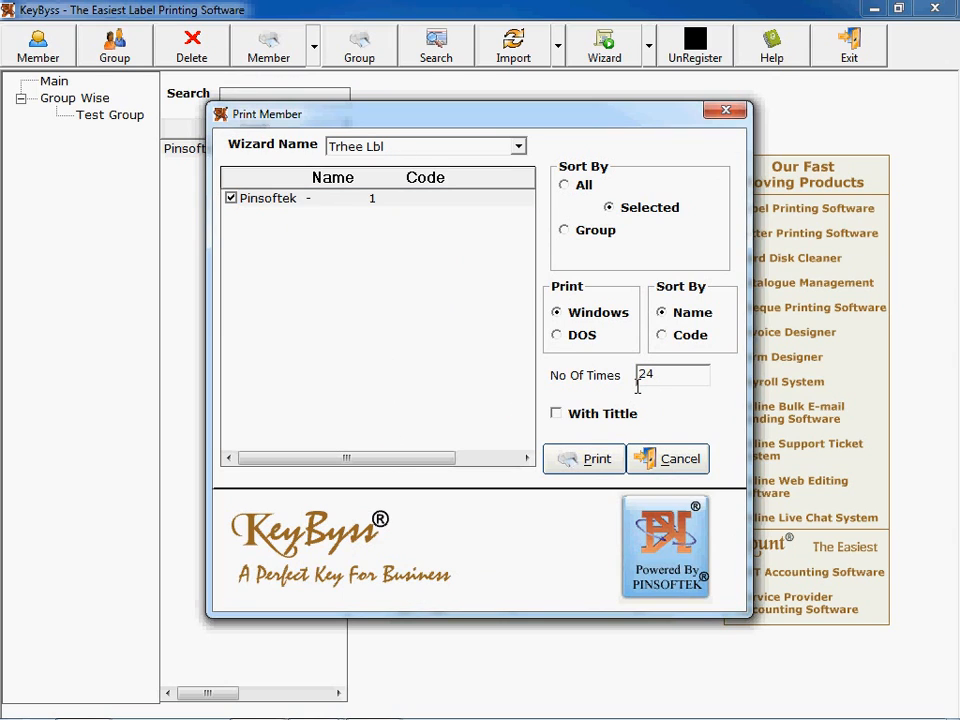
left_click(584, 458)
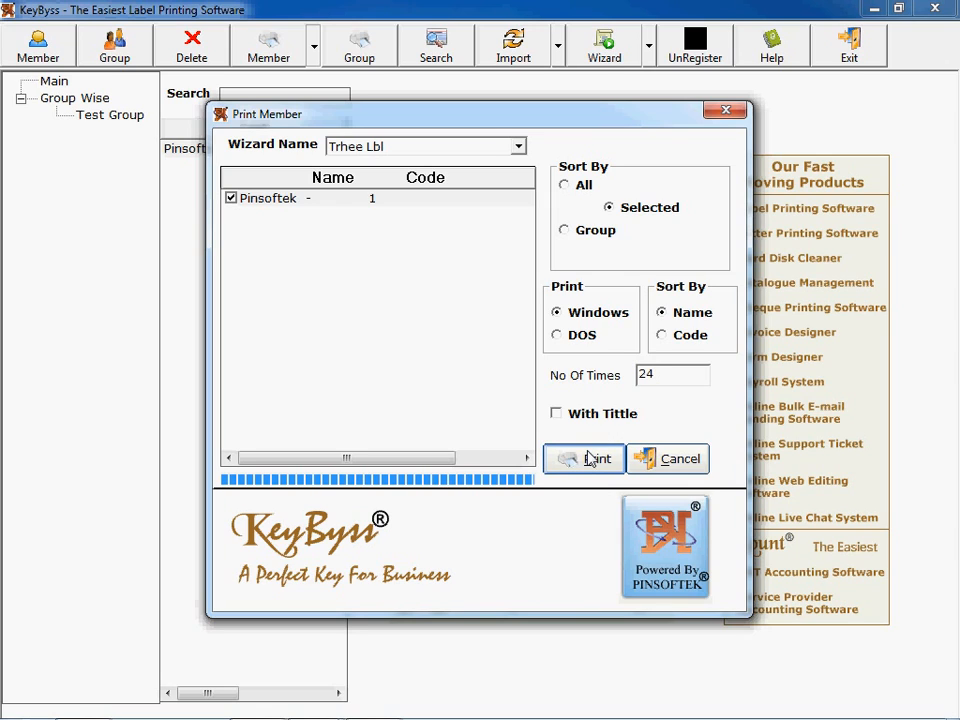
left_click(584, 458)
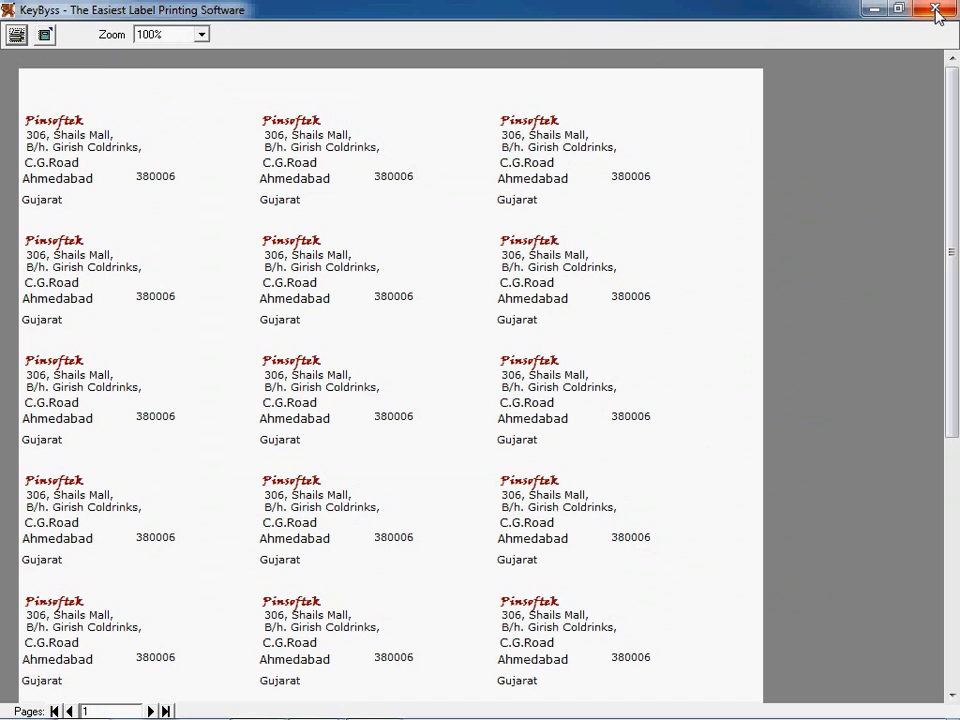
mouse_move(560, 128)
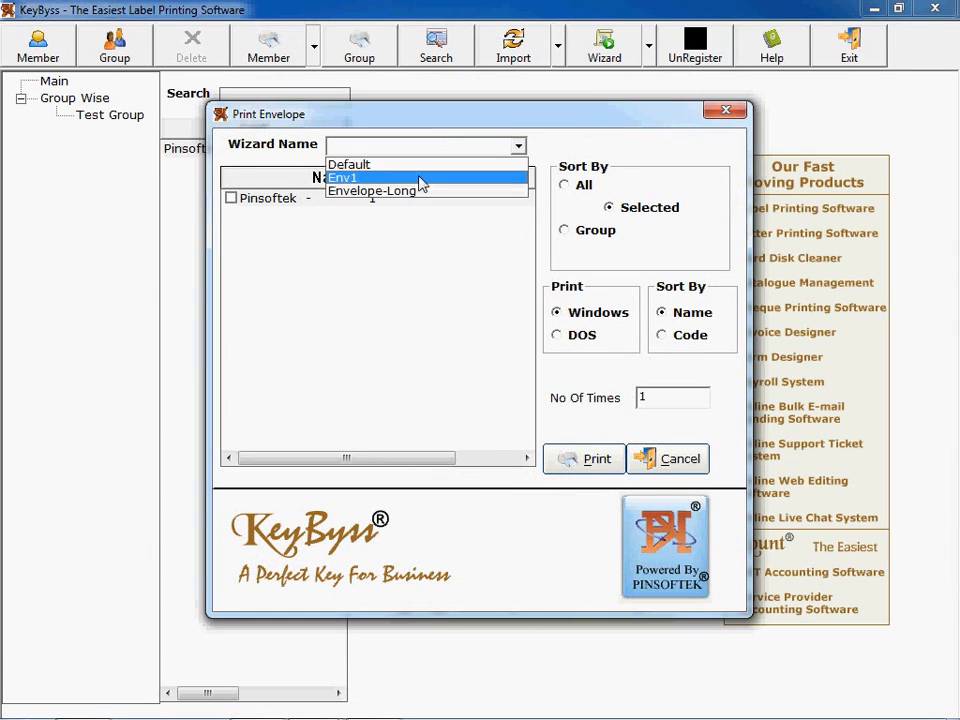
Print Pinsoftek's envelope with Envelope-Long, then cancel group printing with Trhee Lbl chosen
left_click(372, 190)
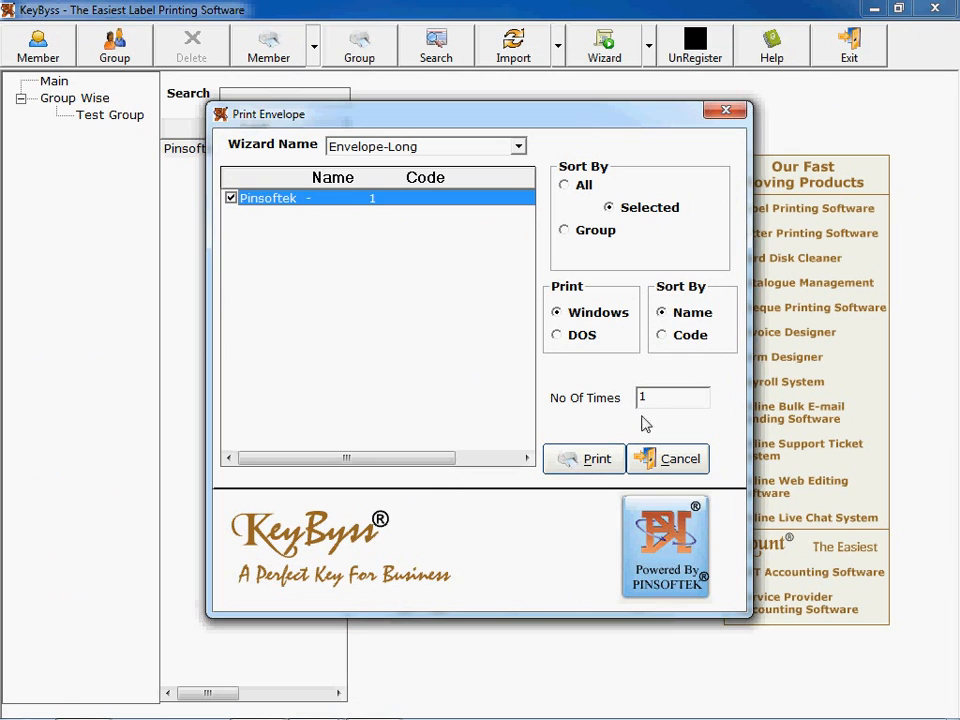
left_click(596, 458)
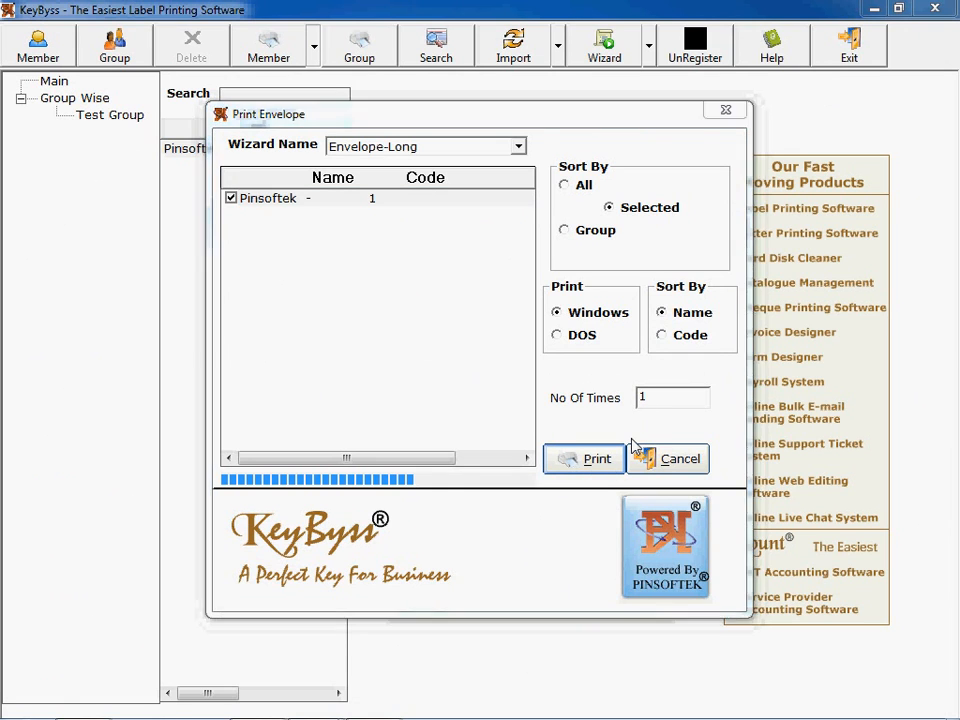
left_click(584, 458)
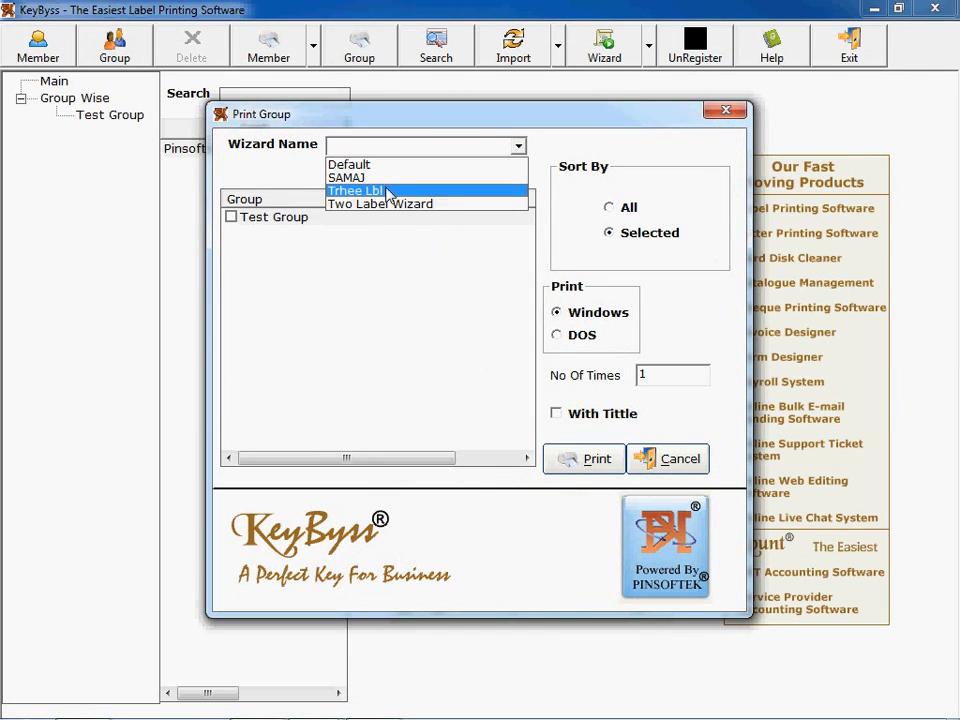
left_click(356, 190)
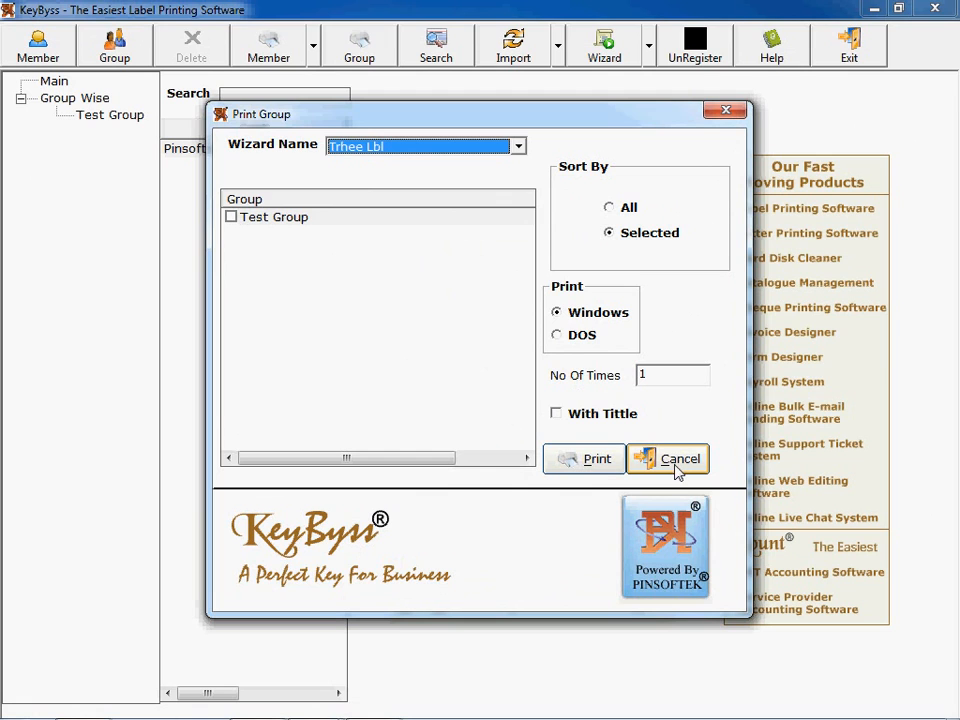
left_click(668, 458)
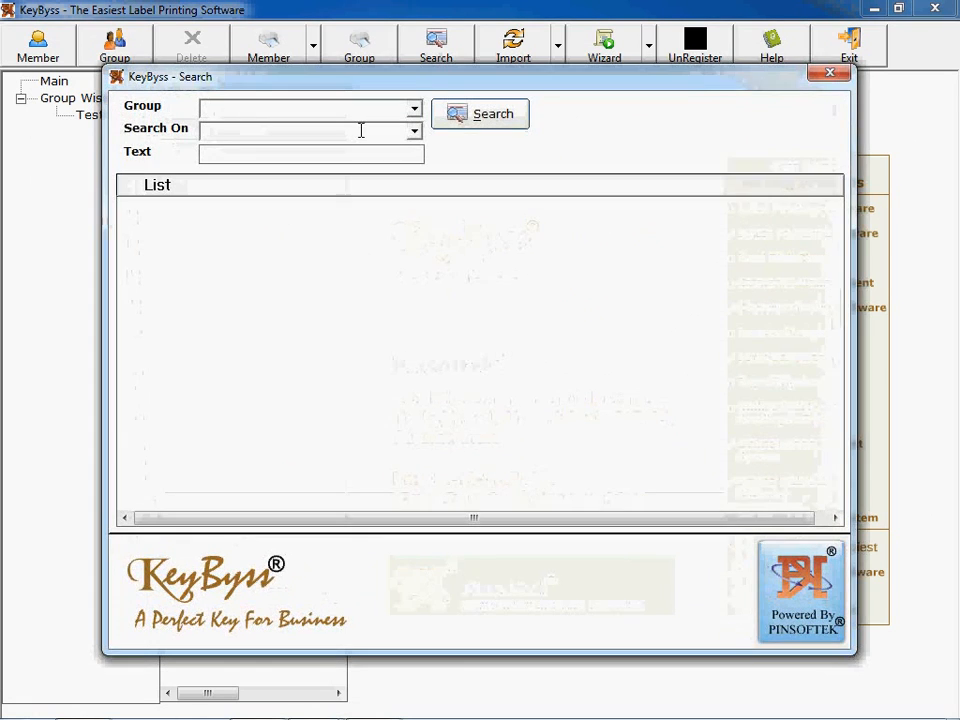
left_click(412, 132)
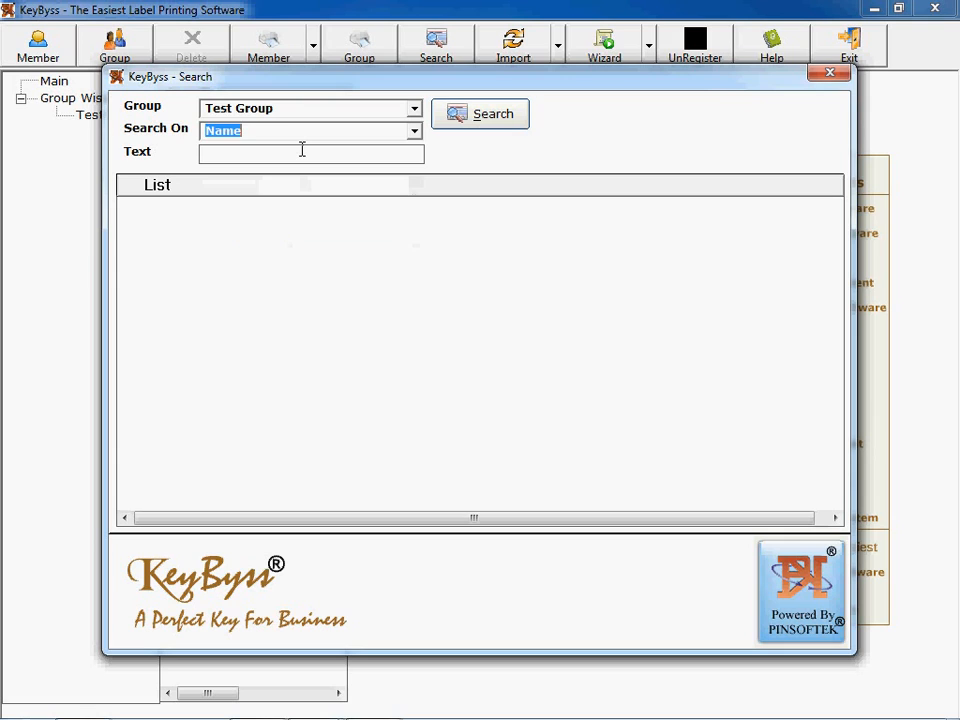
type("pi")
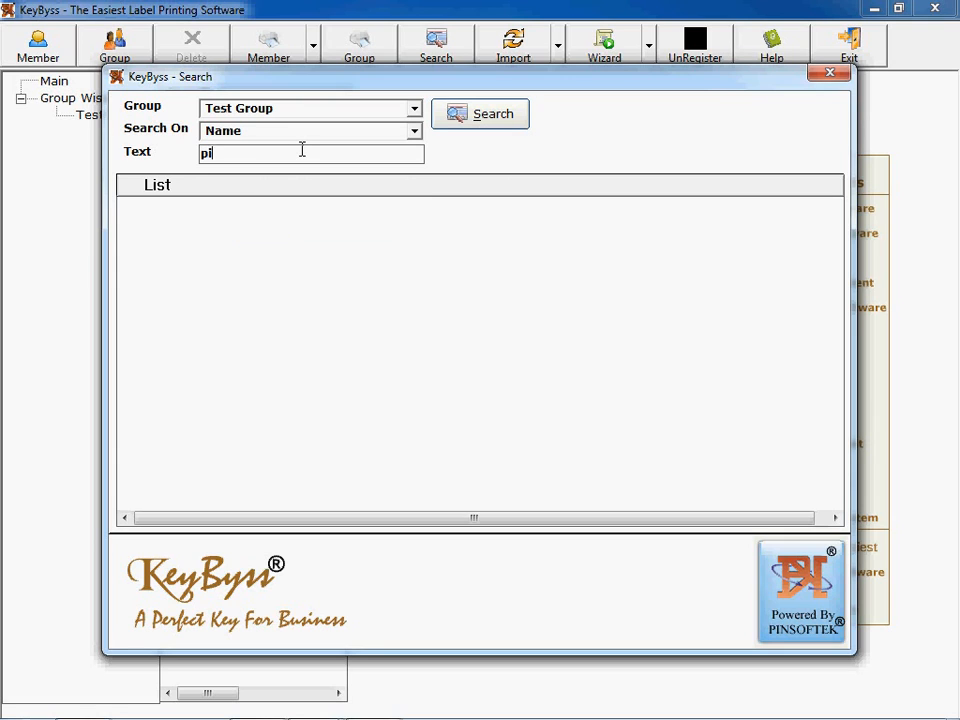
left_click(480, 112)
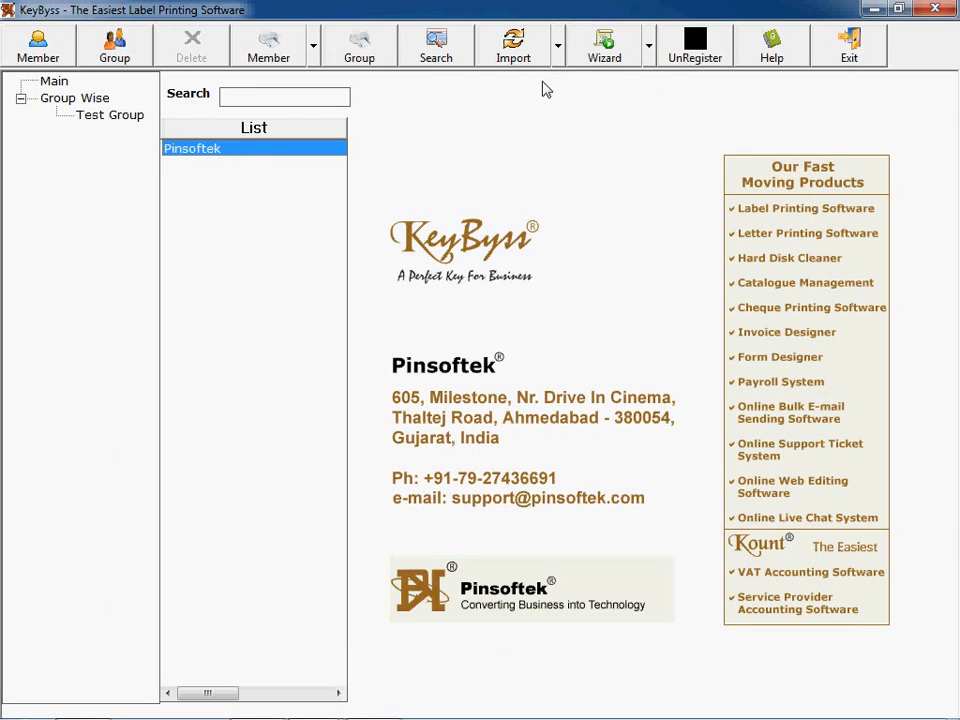
left_click(556, 44)
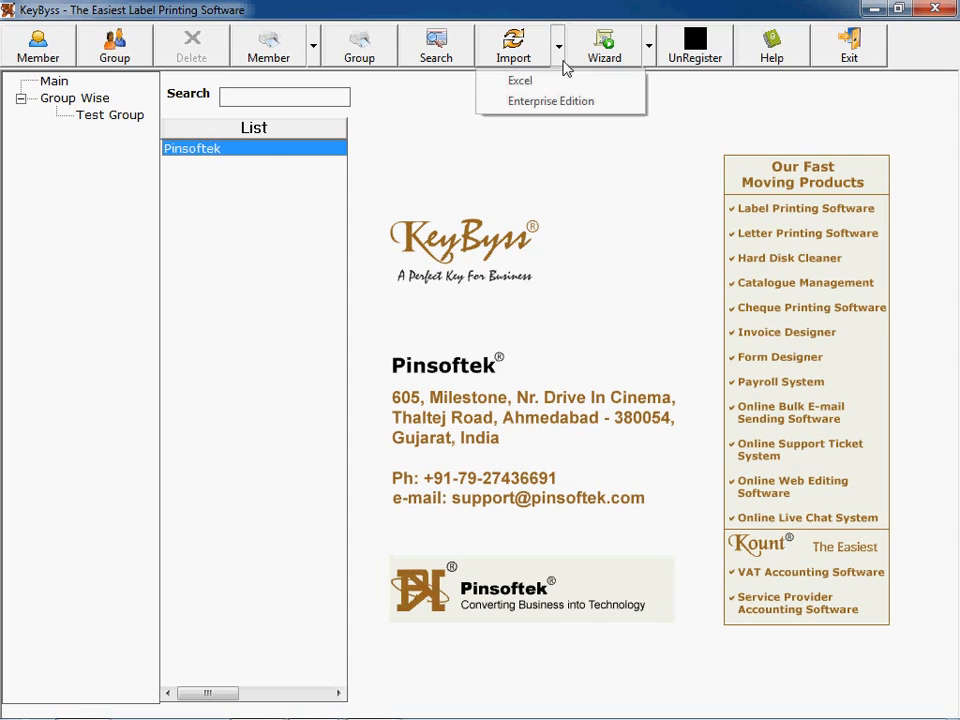
left_click(552, 100)
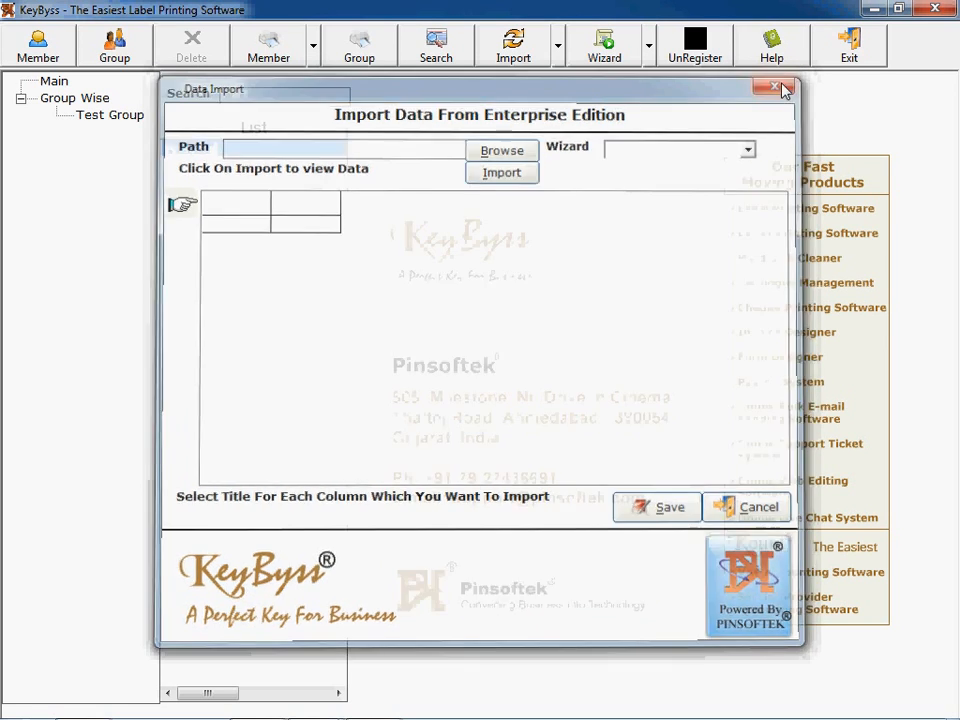
left_click(778, 88)
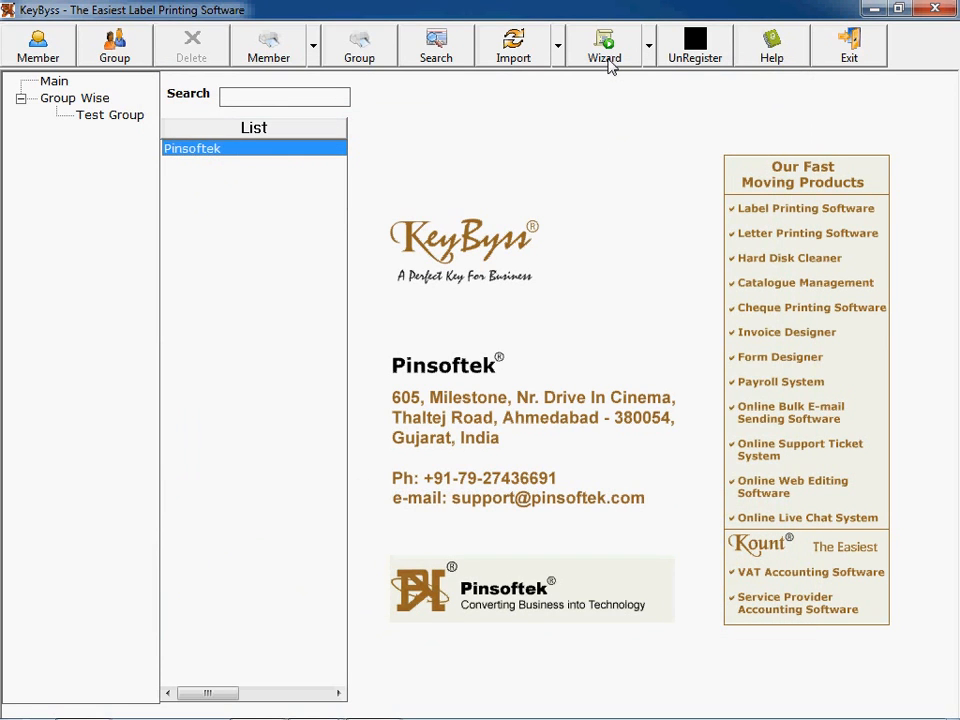
mouse_move(694, 44)
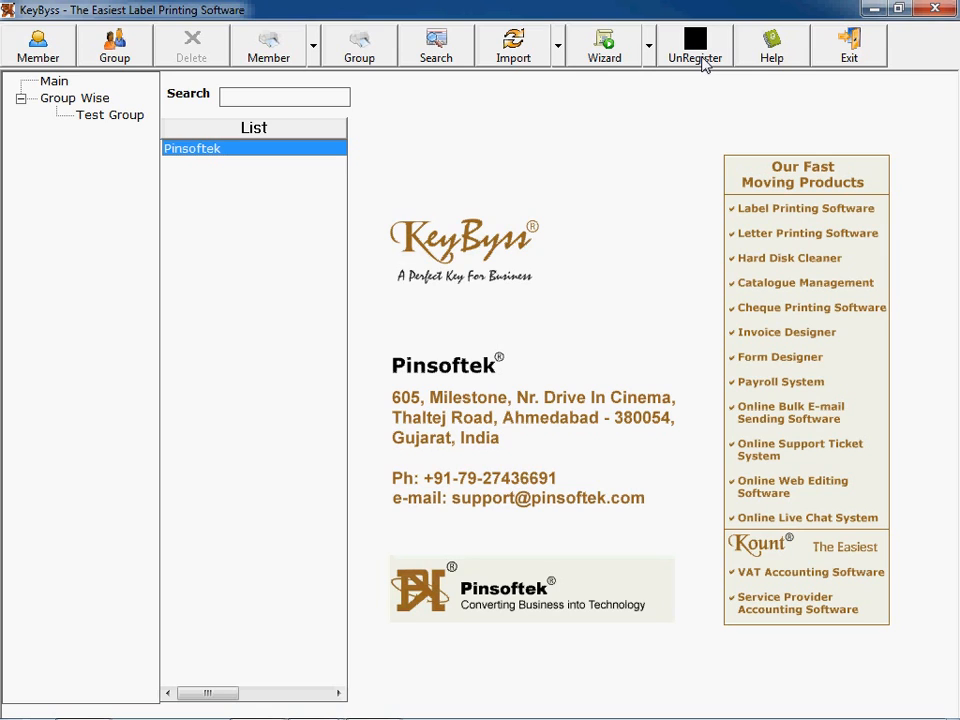
left_click(694, 44)
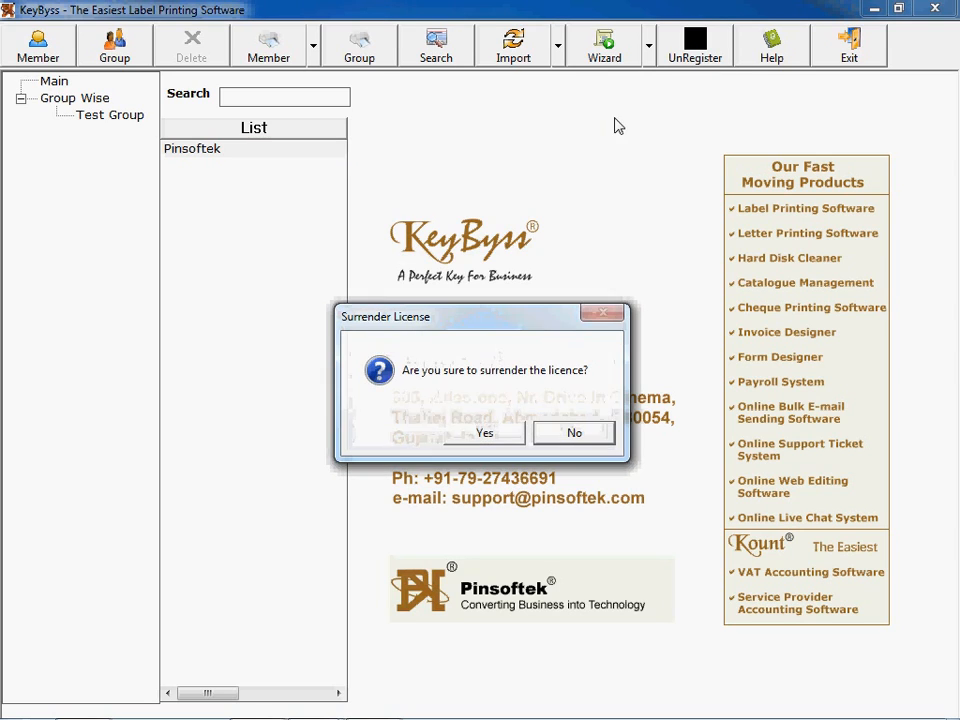
left_click(484, 432)
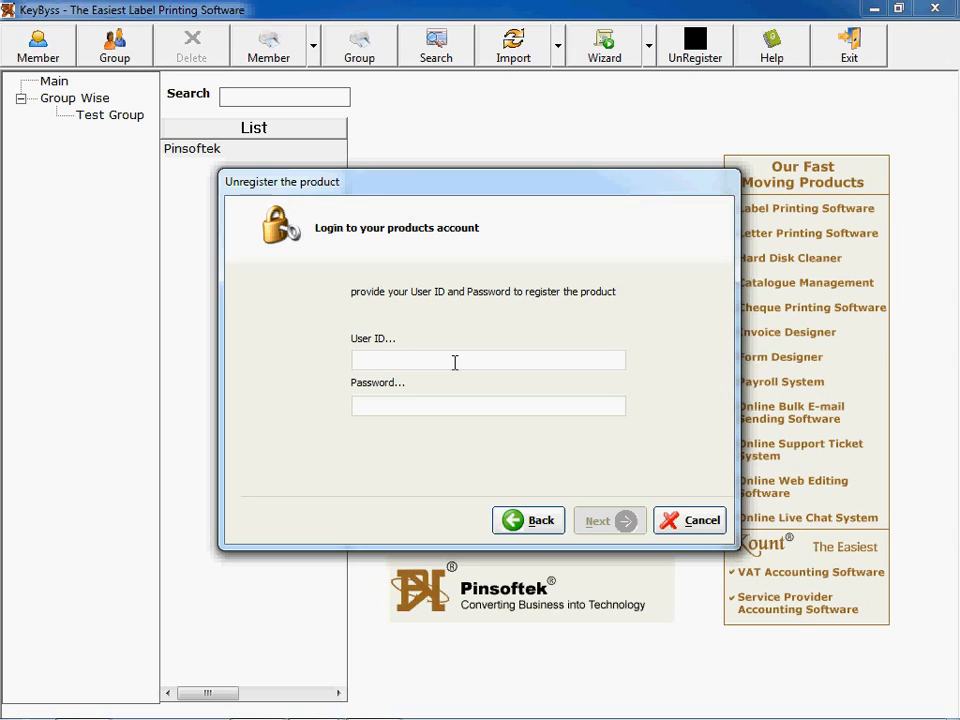
left_click(688, 520)
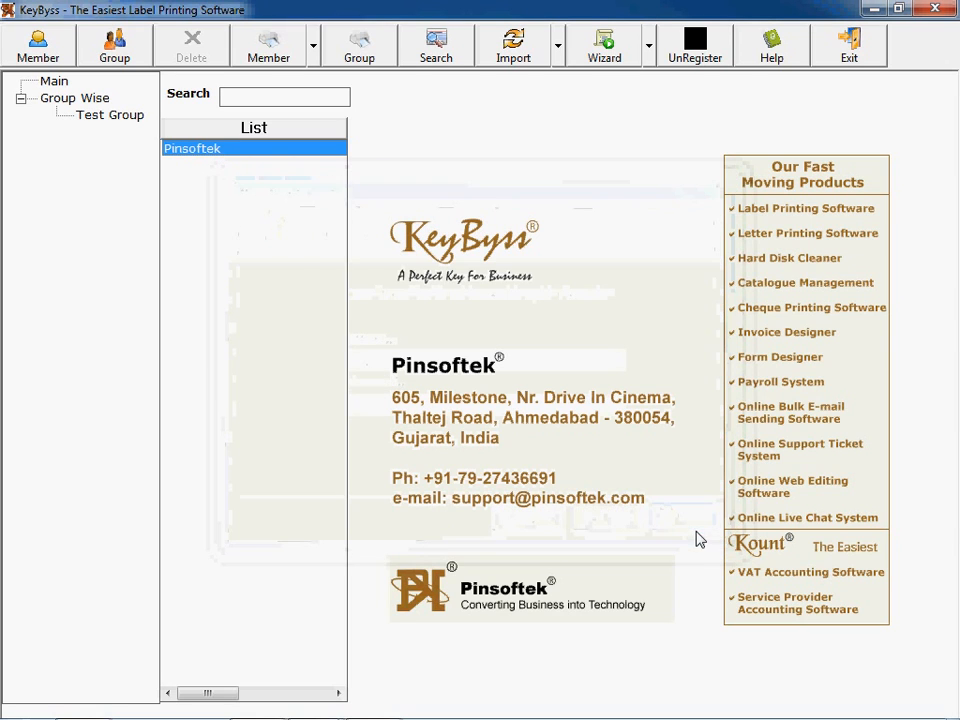